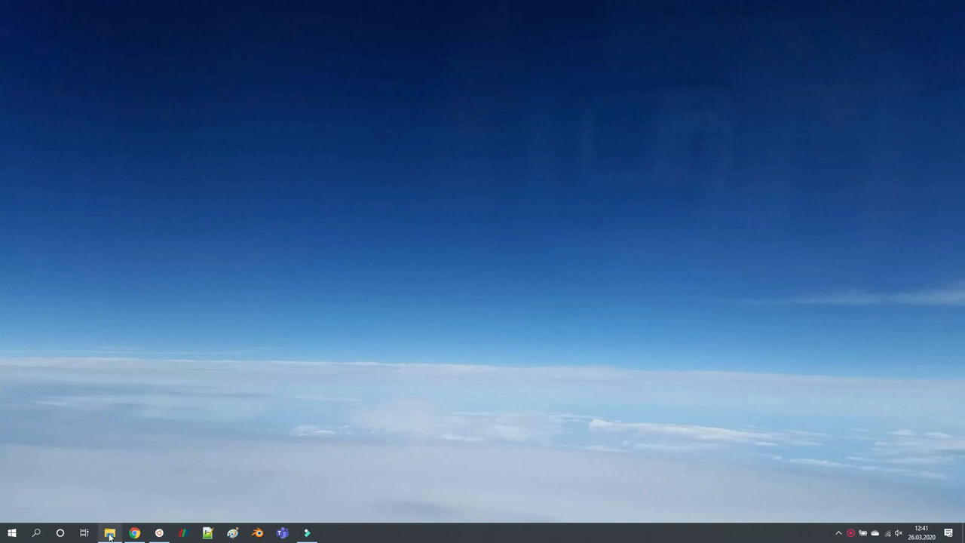
Browse File Explorer to Dokumente > youtube > setFields and open the case folder
click(111, 533)
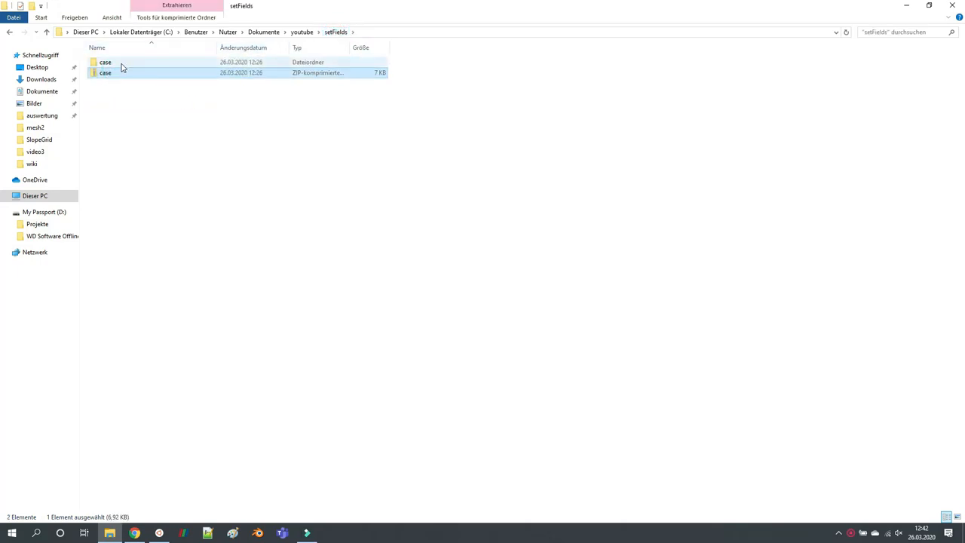
double_click(105, 62)
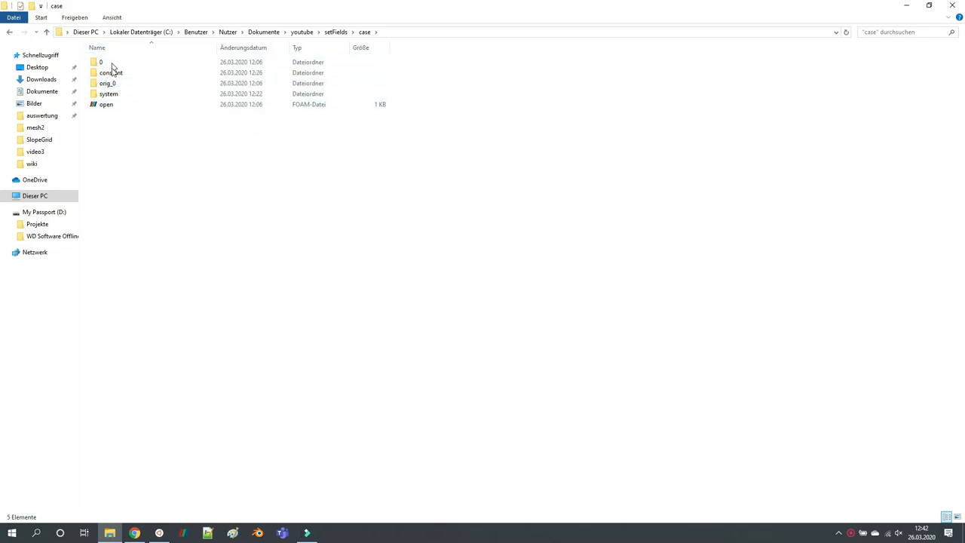
mouse_move(133, 141)
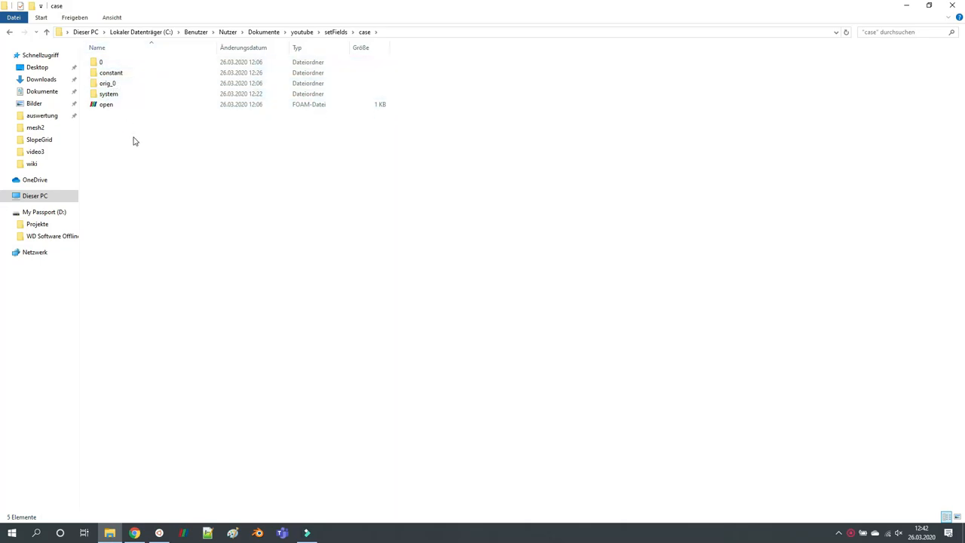
mouse_move(142, 316)
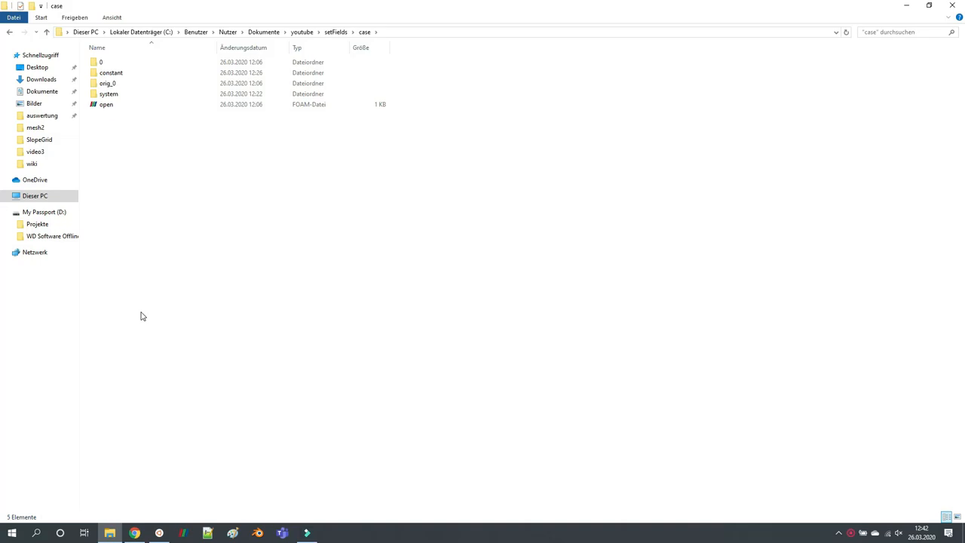
mouse_move(145, 325)
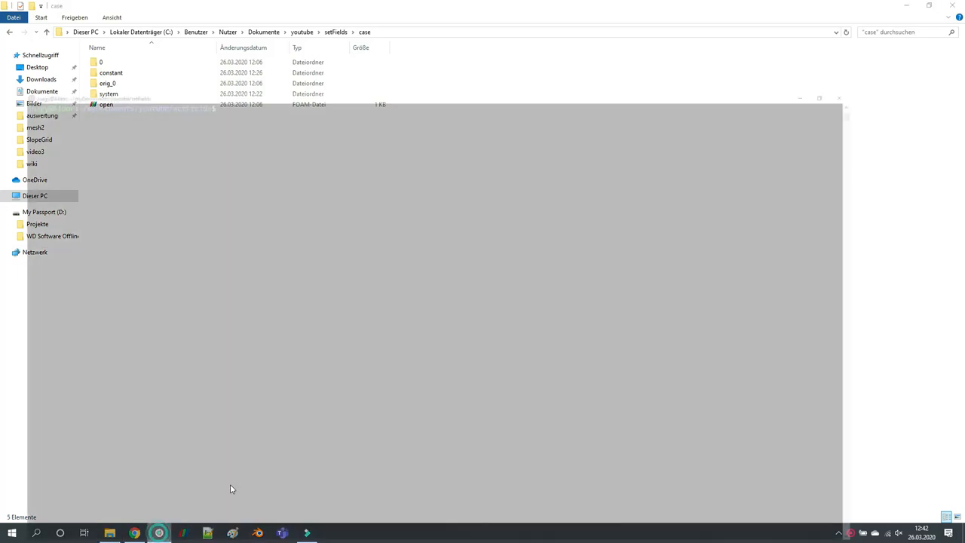
Run blockMesh inside the case folder to build the 10000-cell mesh
click(158, 534)
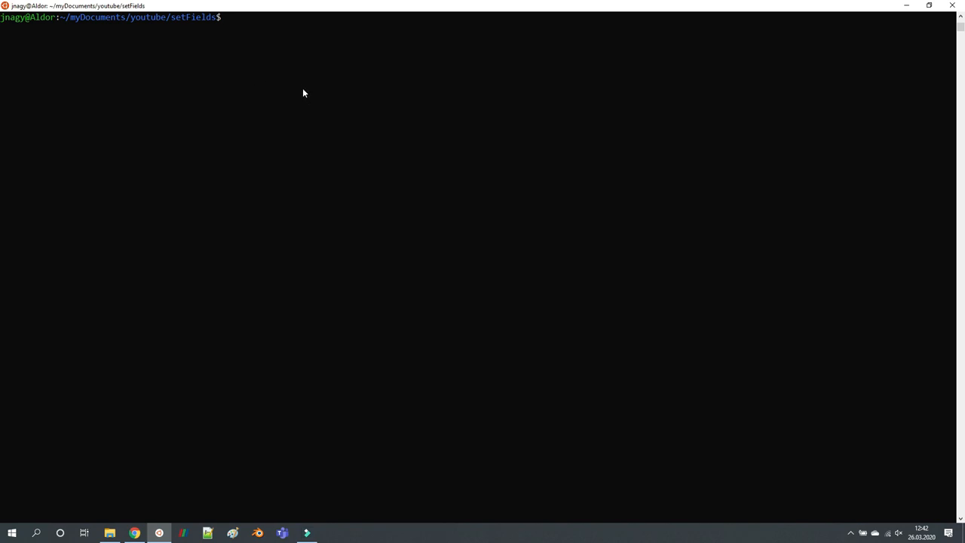
mouse_move(403, 165)
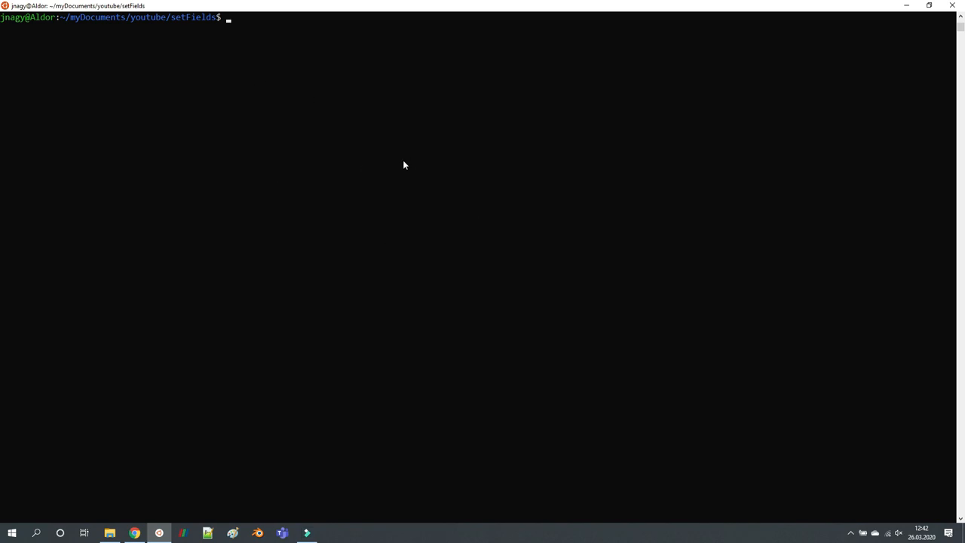
mouse_move(213, 80)
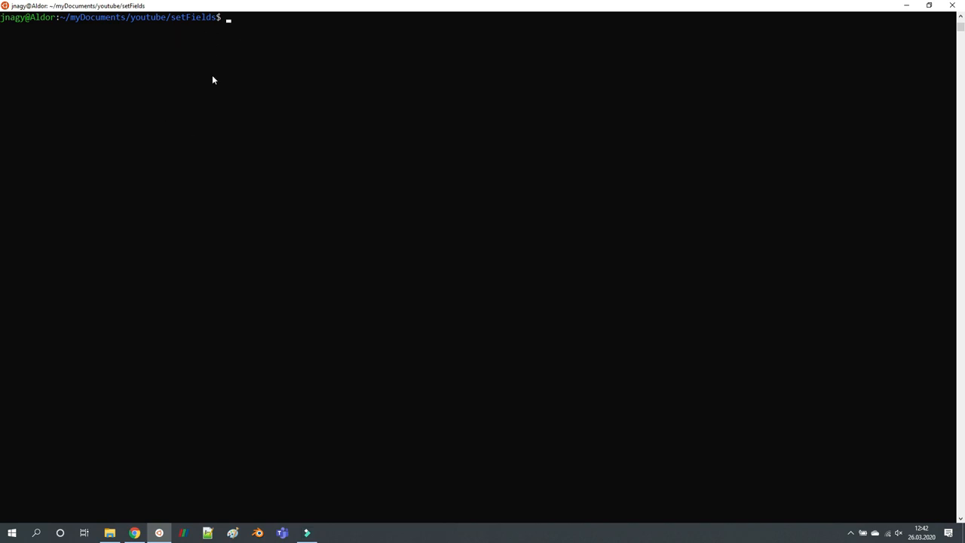
click(109, 533)
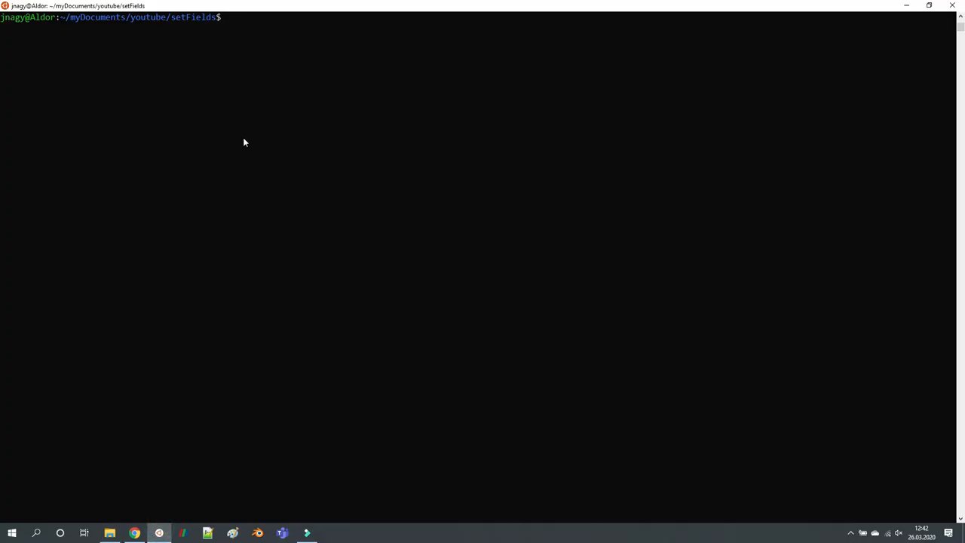
text(blockMesh)
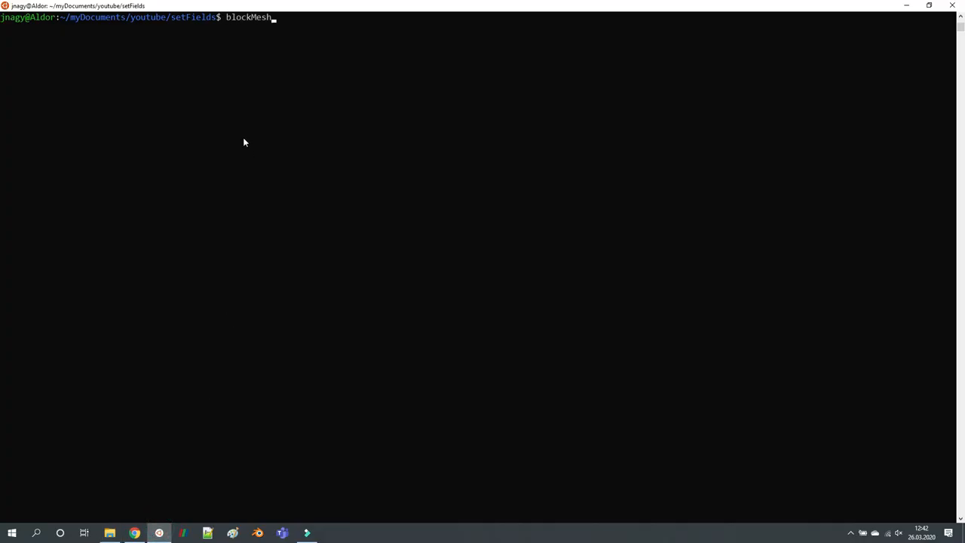
key(Return)
text(cd case/)
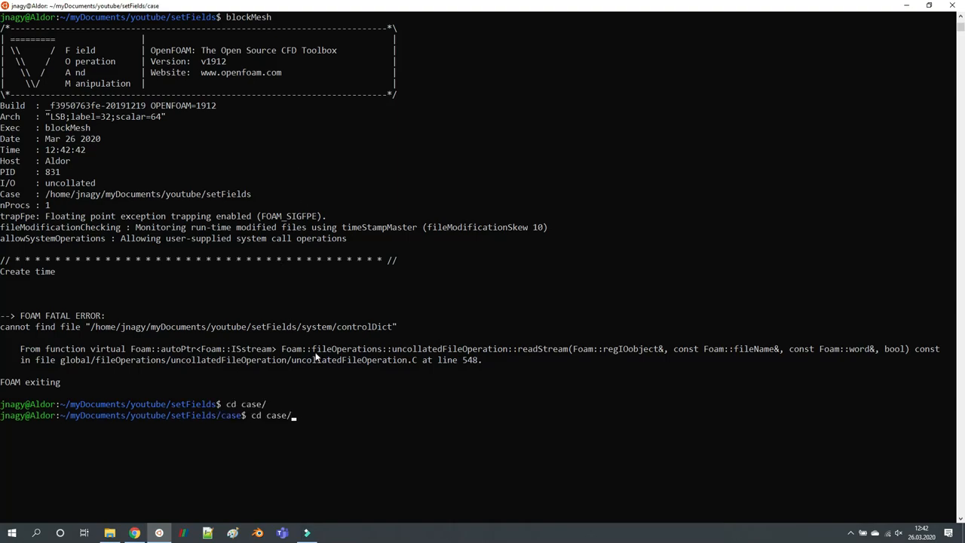
key(Return)
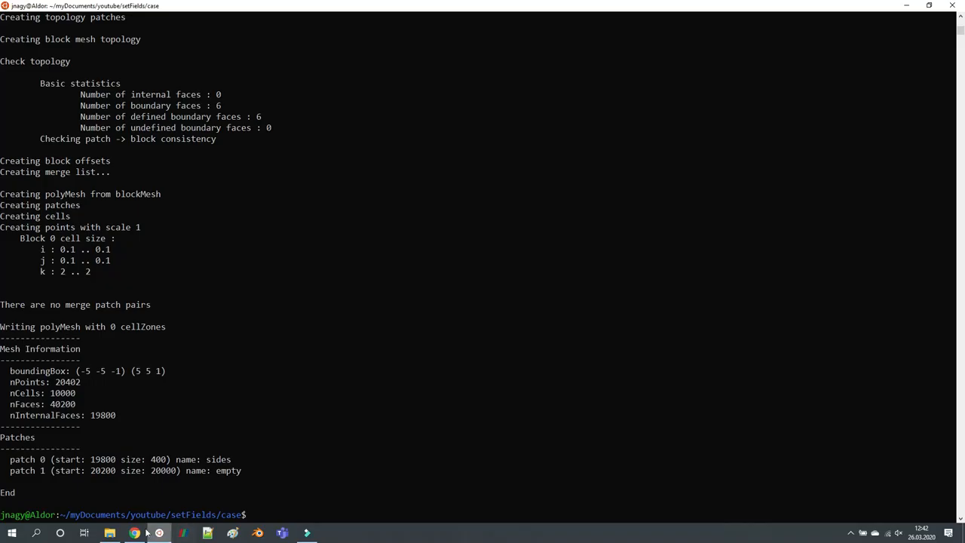
click(109, 534)
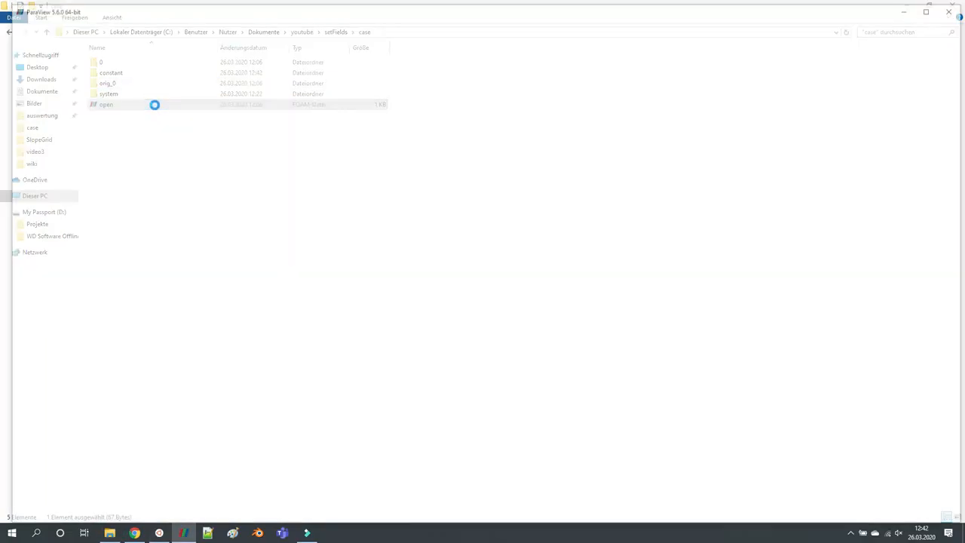
Load open.foam as Surface With Edges, viewed along -Z and fitted to the view
double_click(106, 104)
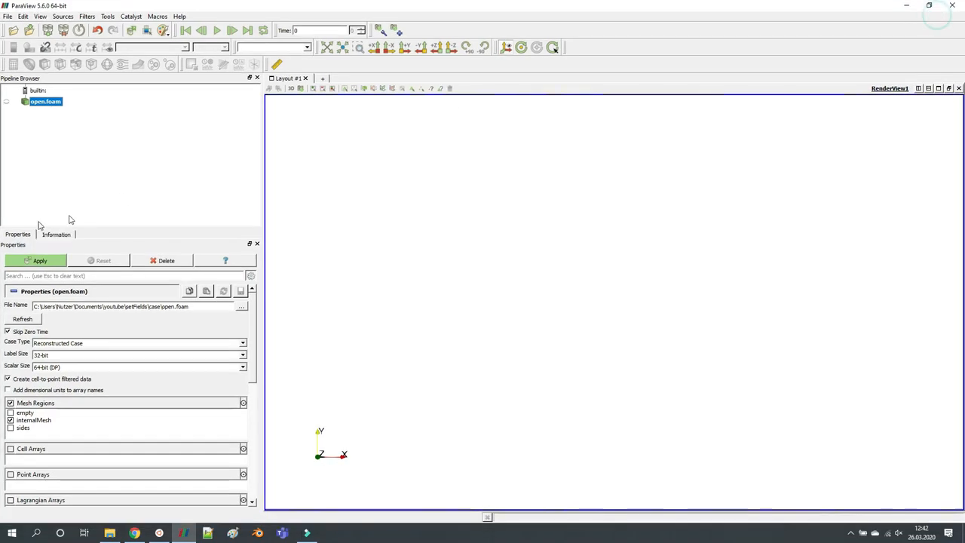
click(39, 260)
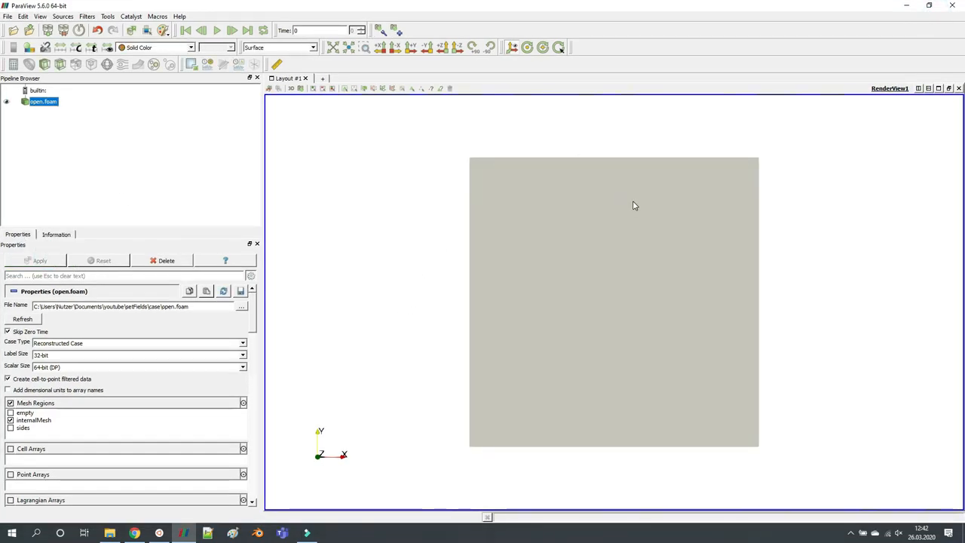
click(312, 48)
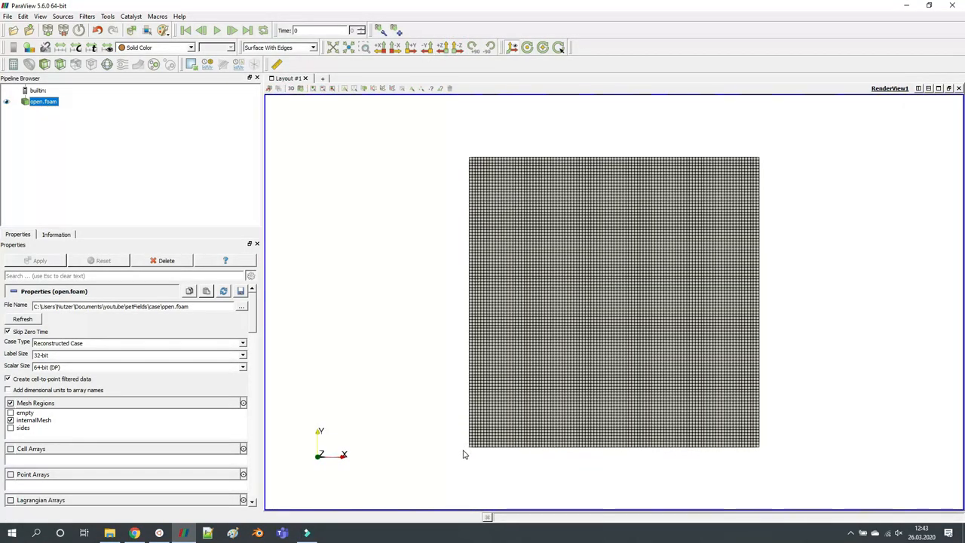
drag(614, 302, 634, 377)
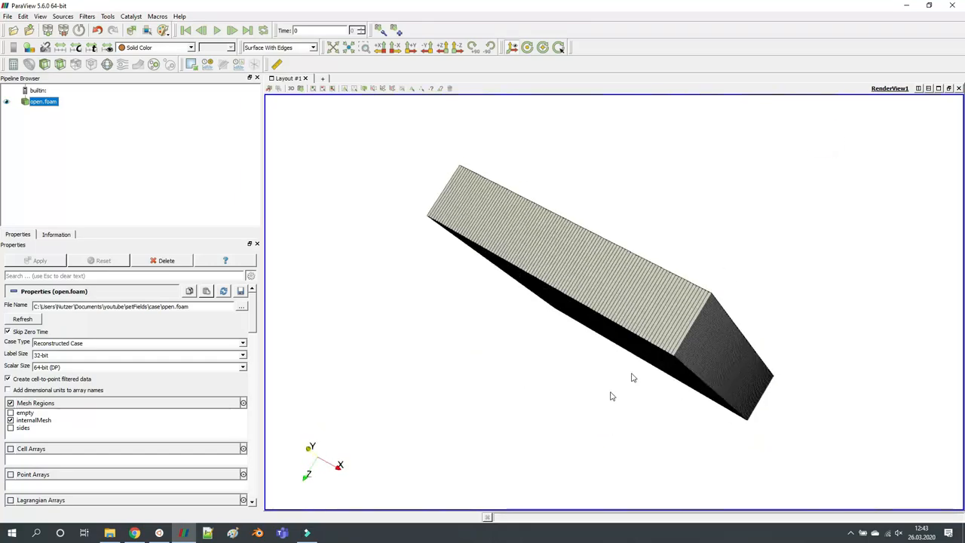
click(458, 47)
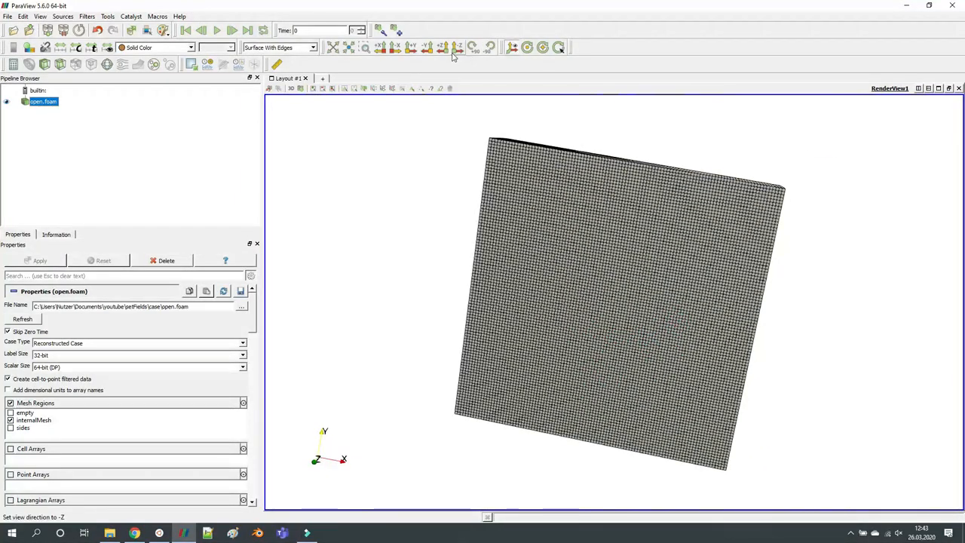
click(559, 48)
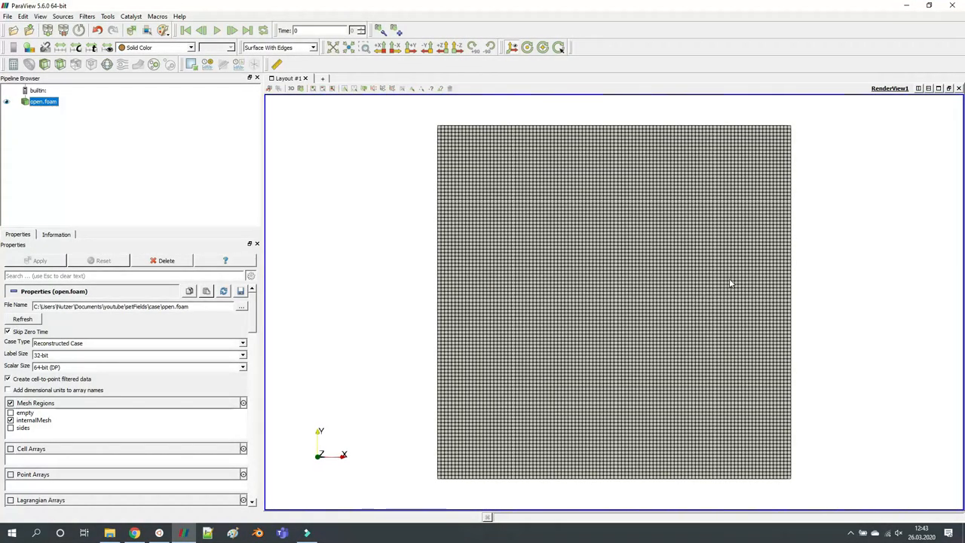
mouse_move(434, 382)
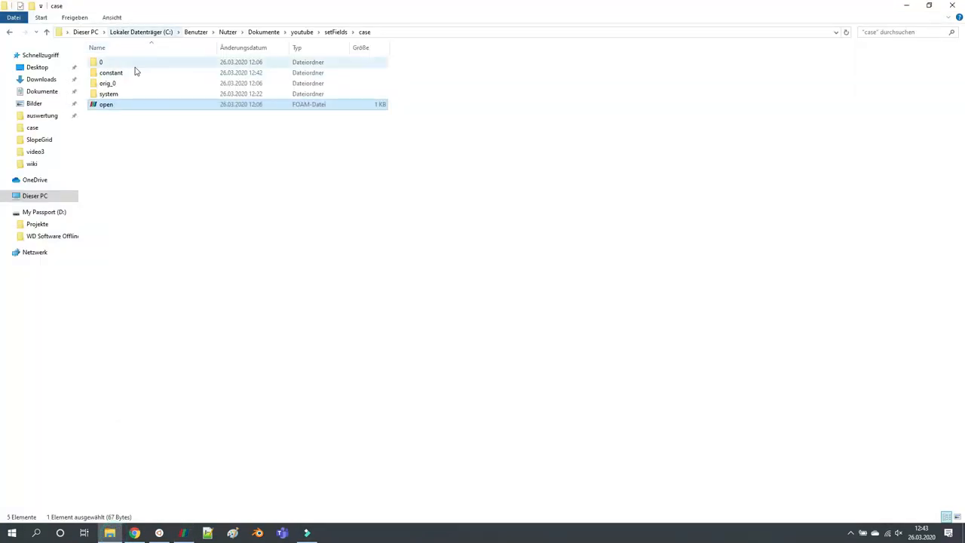
Open setFieldsDict and setExprFieldsDict from the system folder with Edit with Notepad++
double_click(108, 94)
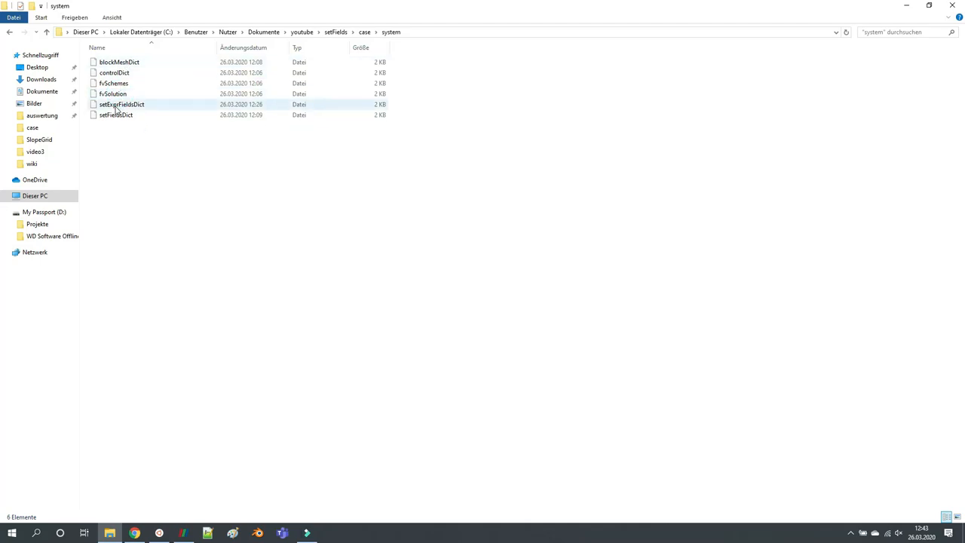
right_click(116, 114)
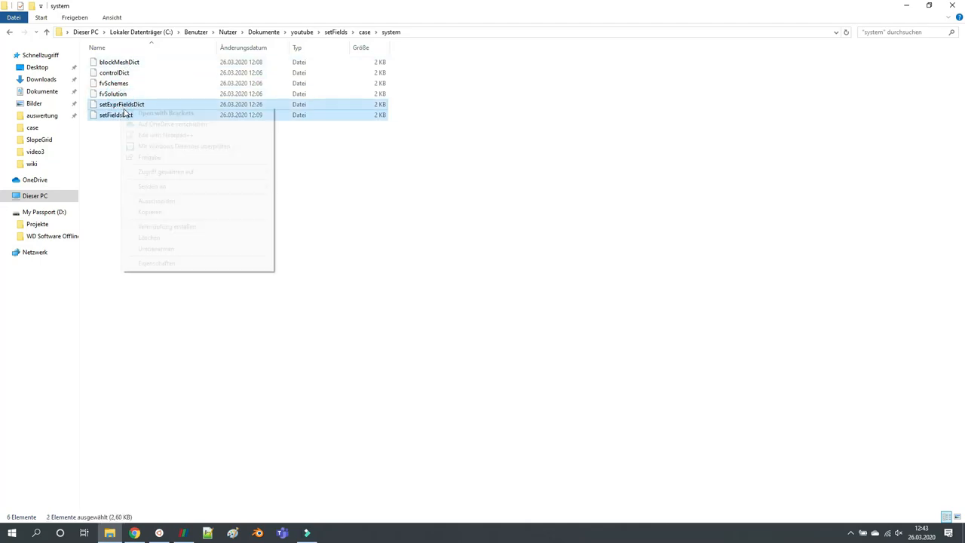
click(164, 135)
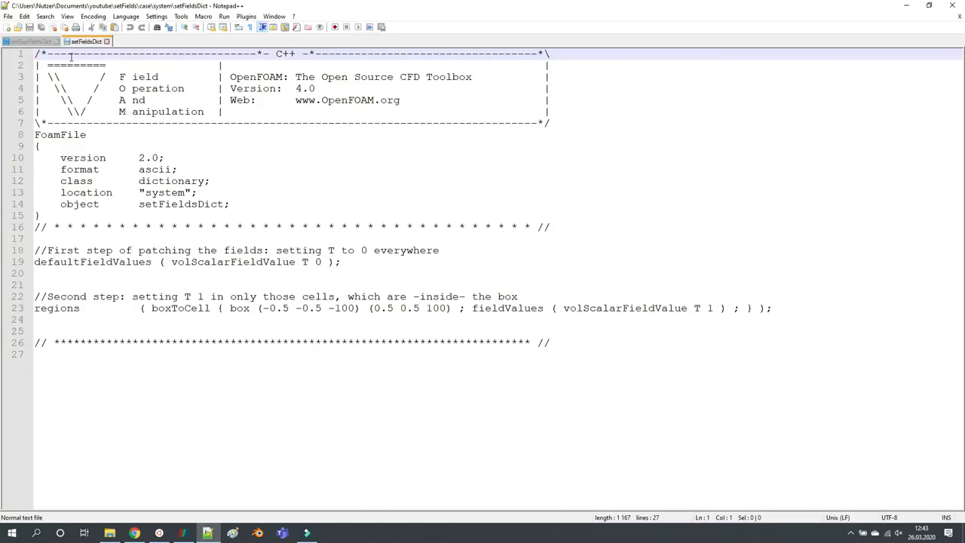
mouse_move(128, 89)
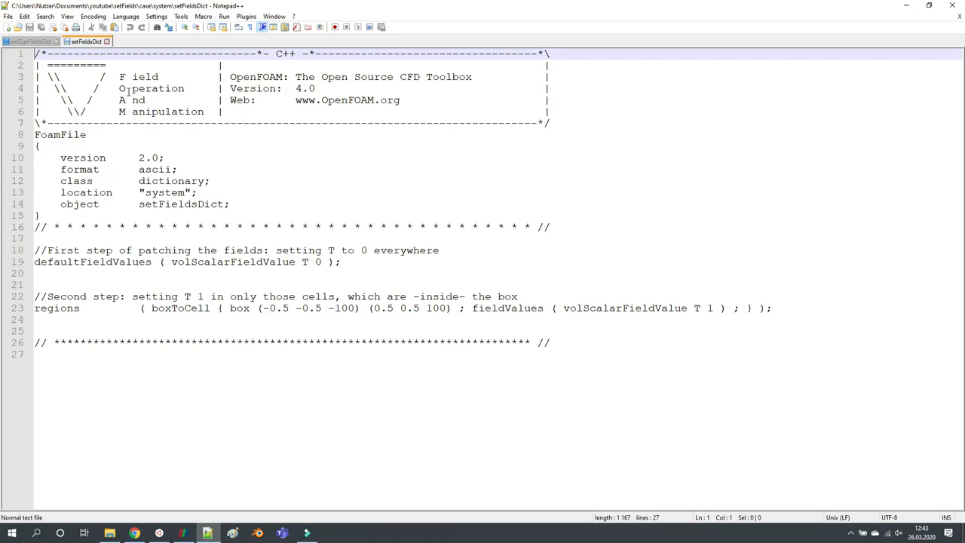
Run setFields in the case directory to apply setFieldsDict
click(159, 533)
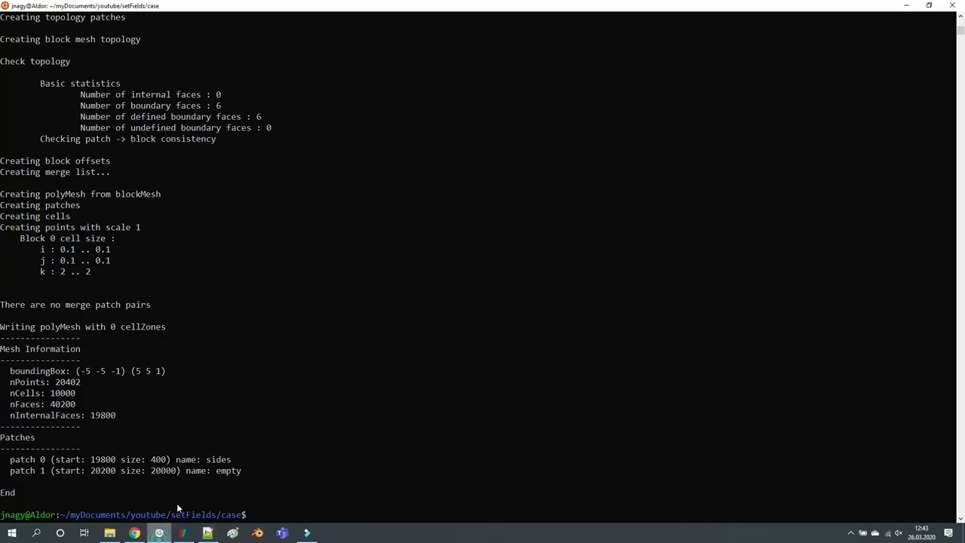
text(setF)
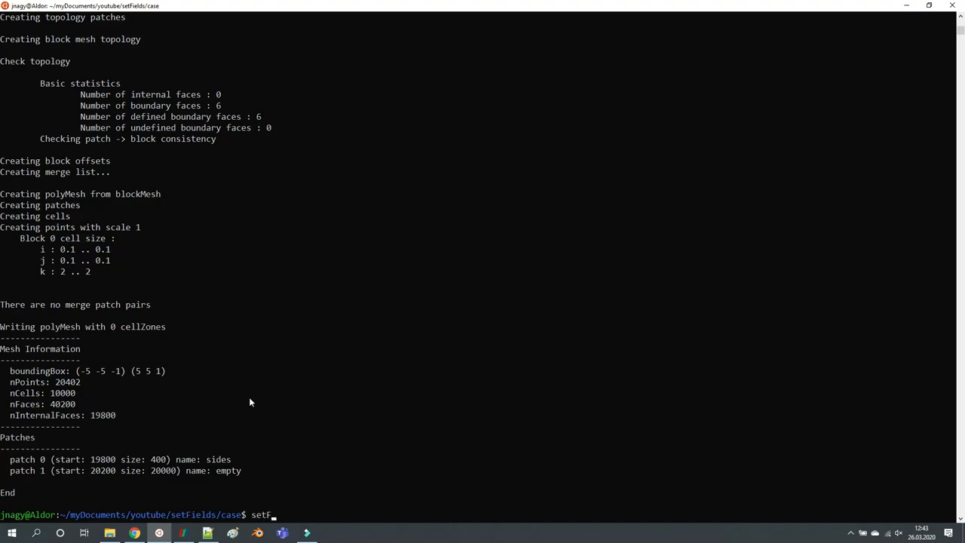
key(Return)
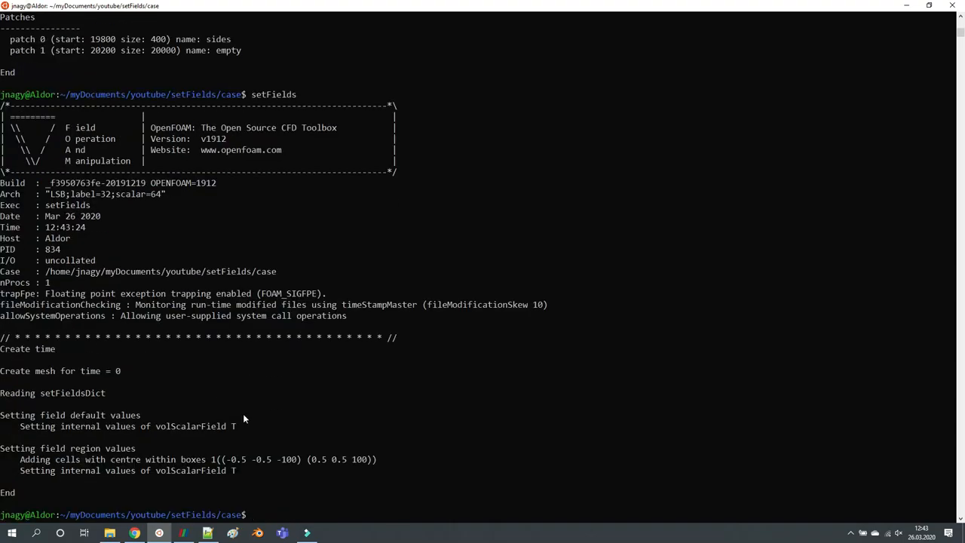
mouse_move(219, 442)
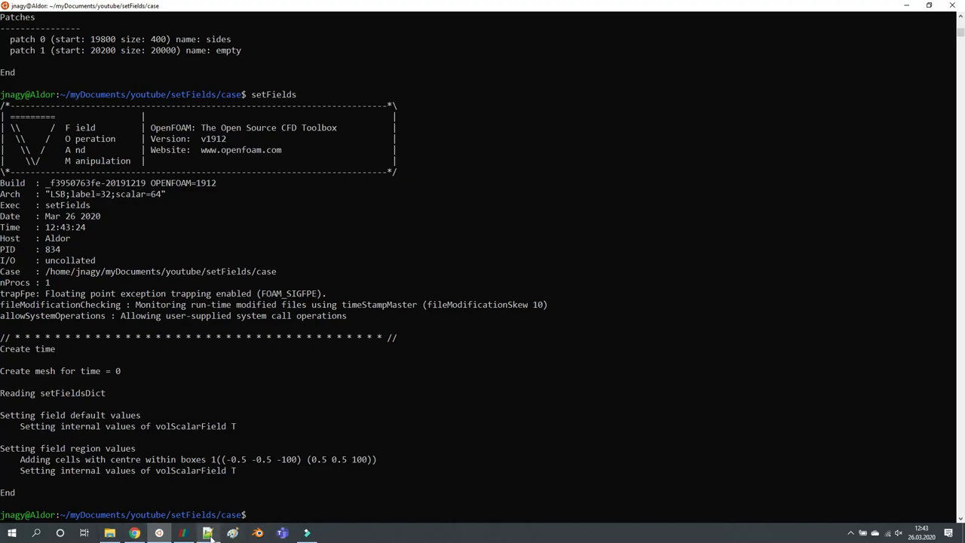
Reload the case in ParaView so the updated T field appears
click(208, 534)
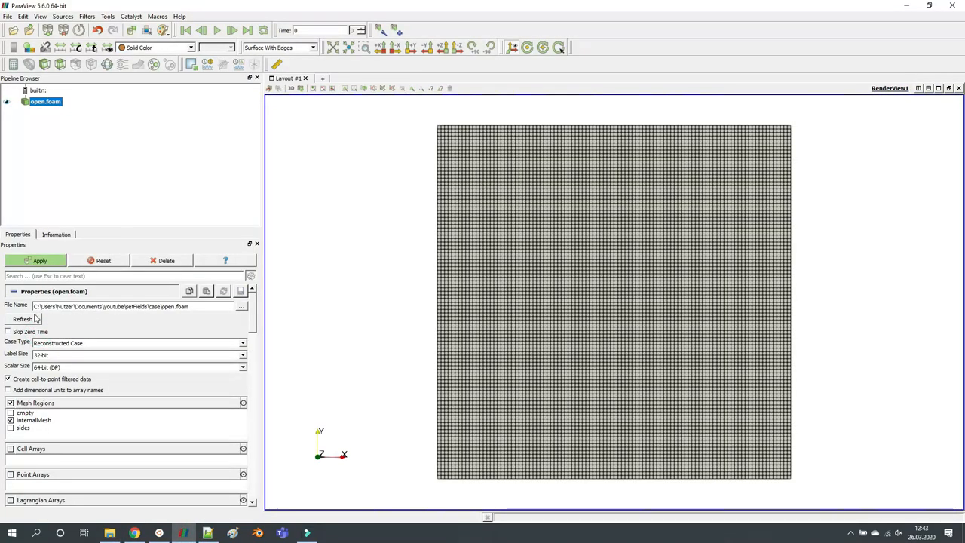
click(35, 260)
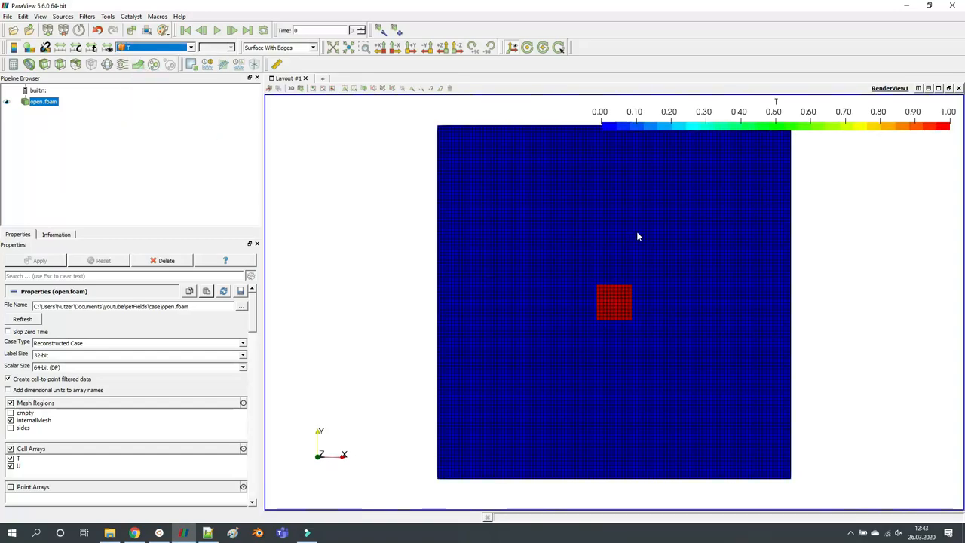
mouse_move(591, 315)
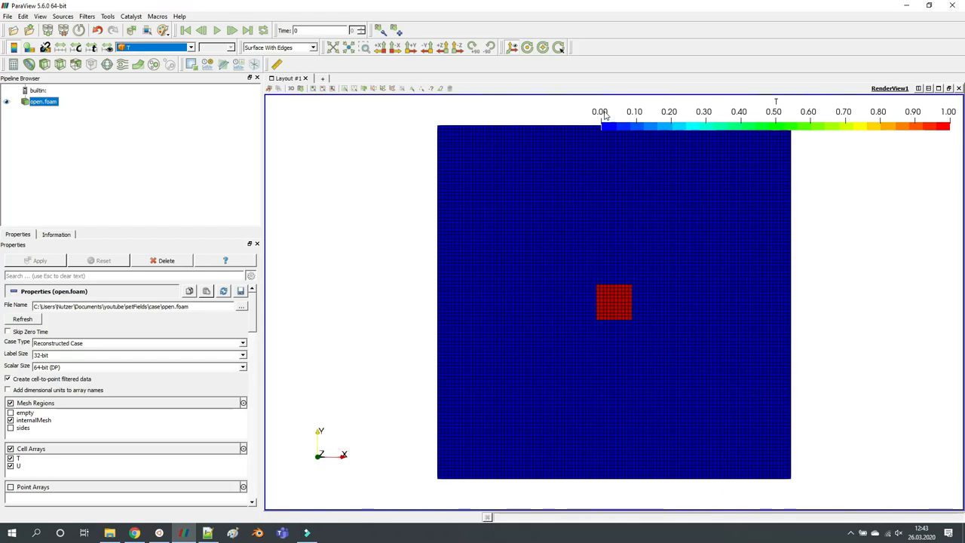
mouse_move(602, 121)
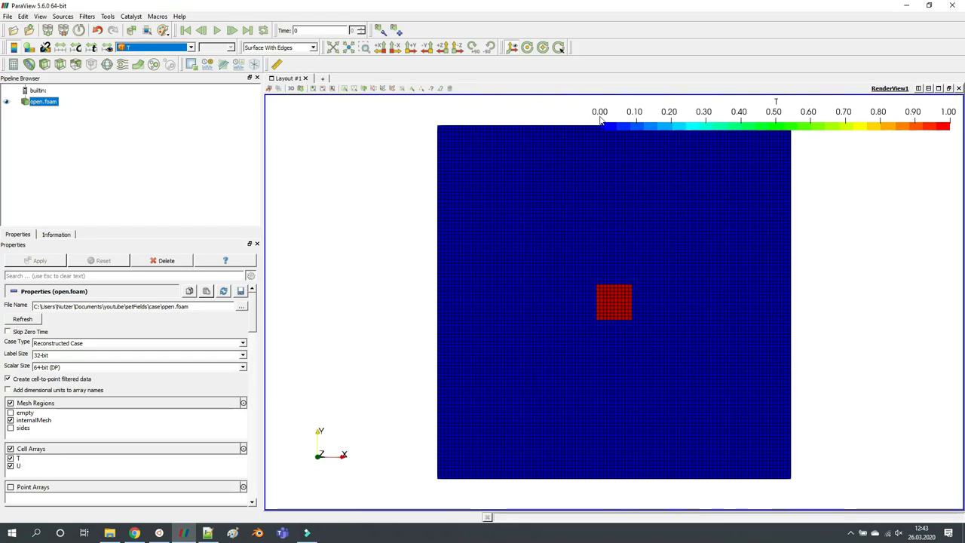
mouse_move(617, 114)
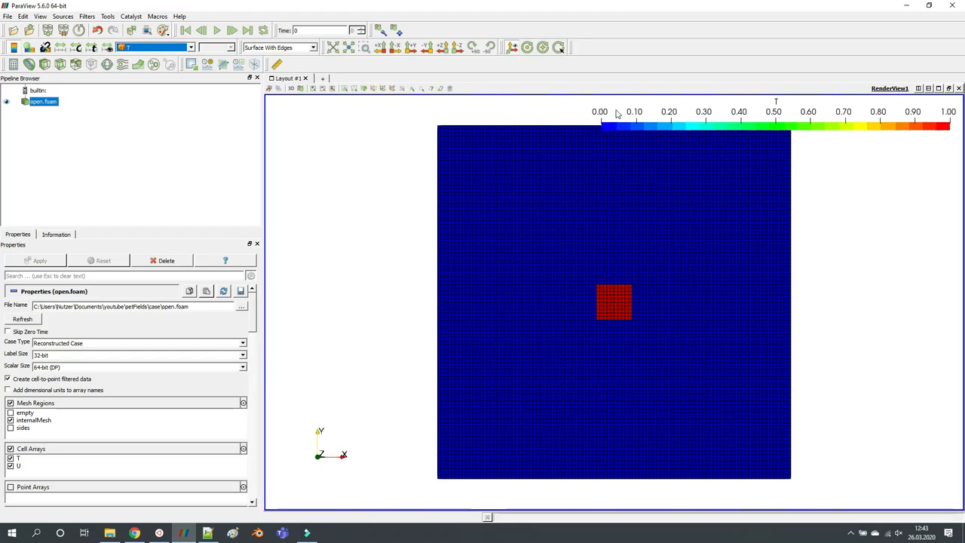
mouse_move(660, 201)
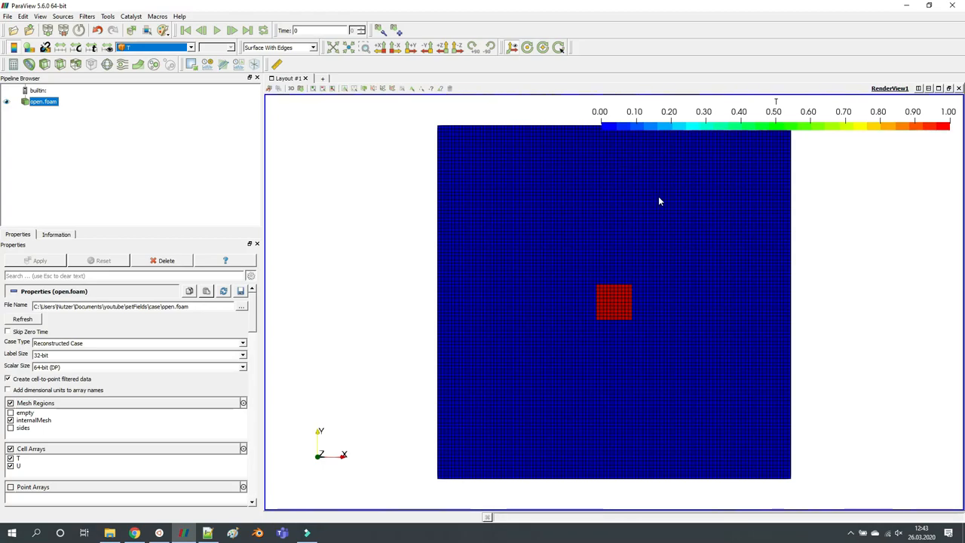
mouse_move(654, 322)
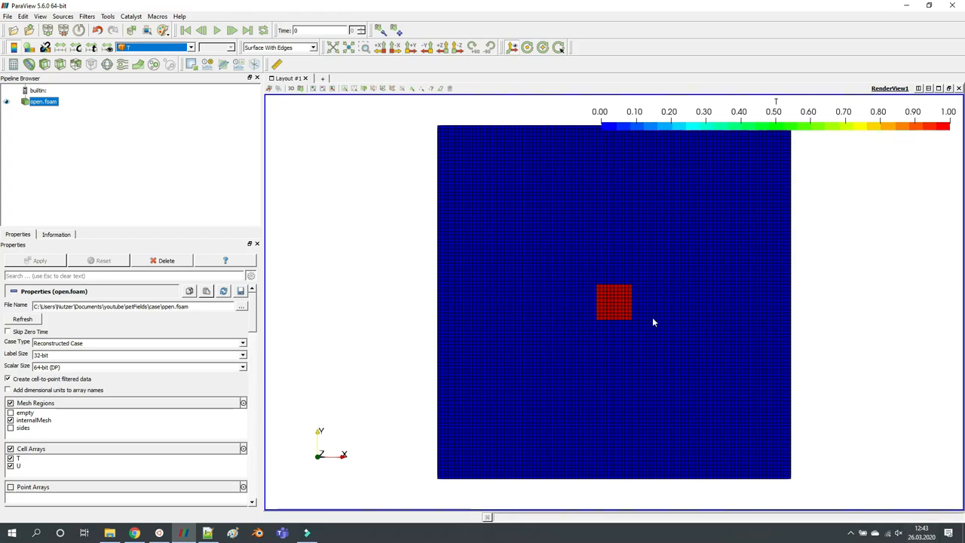
mouse_move(952, 116)
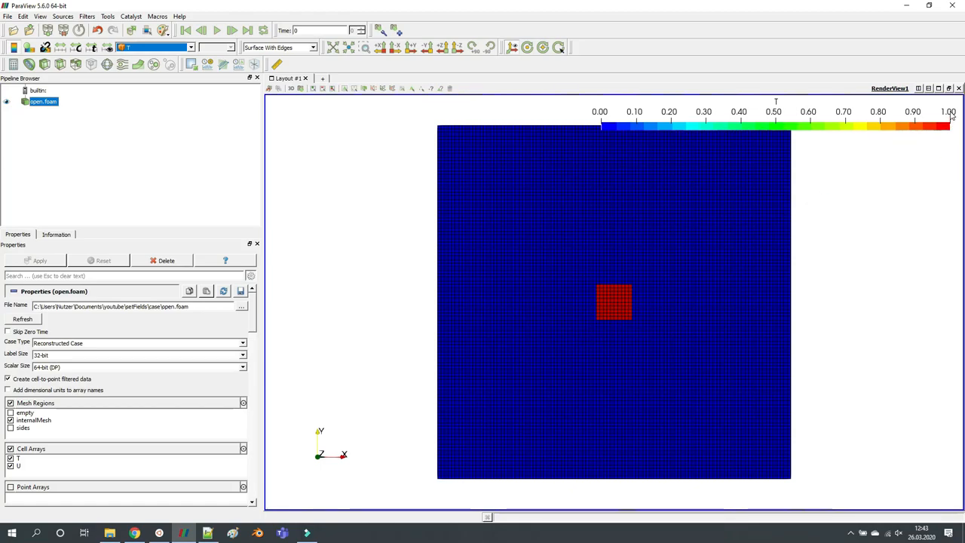
Scroll through setExprFieldsDict's T expressions with their centre and radius
click(207, 533)
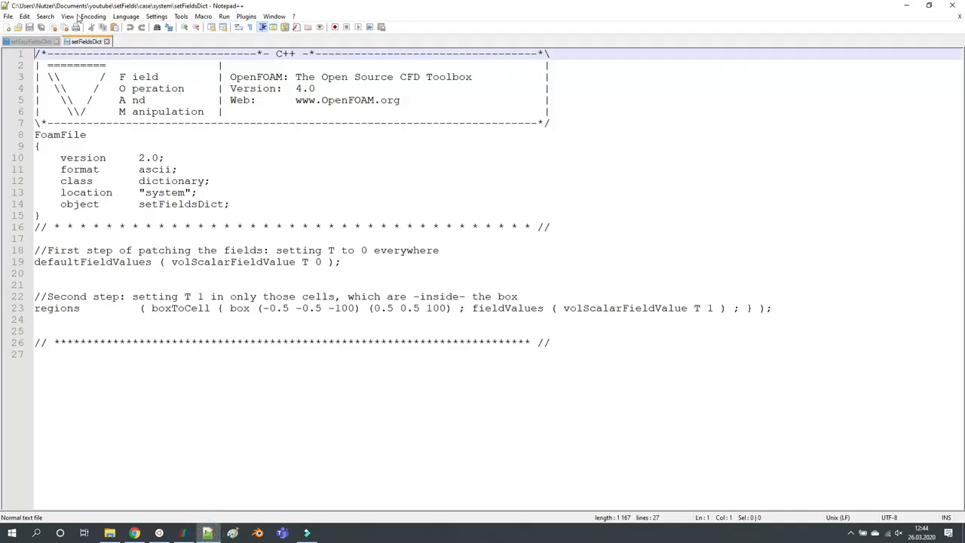
click(30, 41)
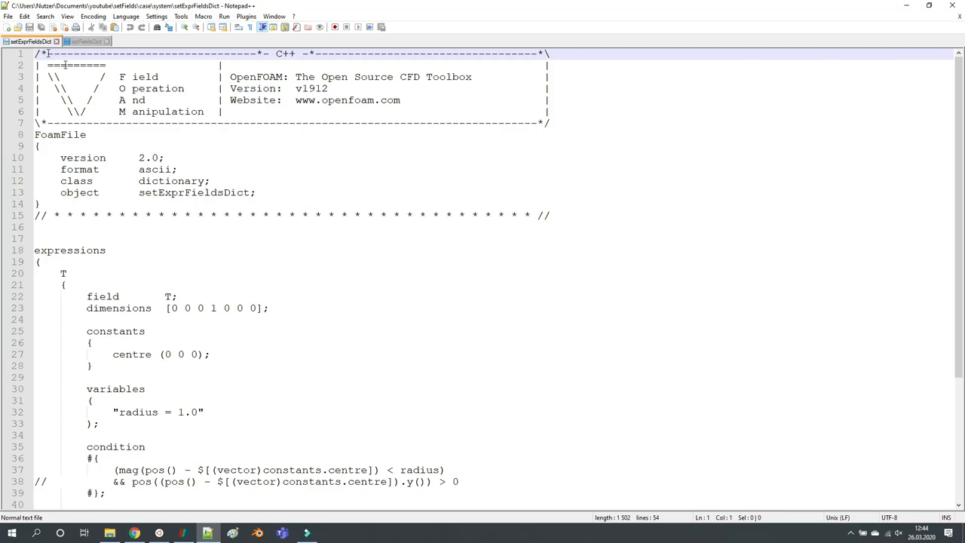
scroll(down, 3)
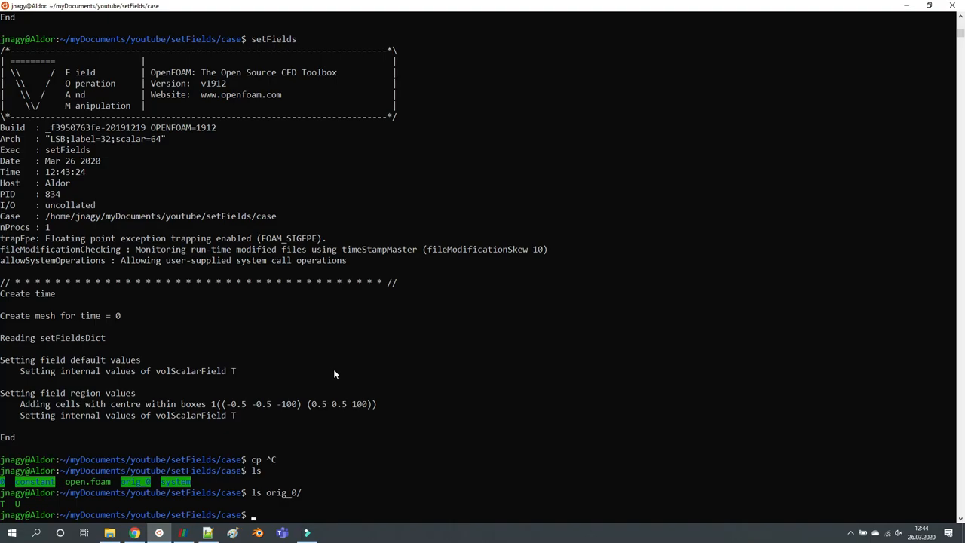
Copy the original T field with cp orig_0/T 0/T
text(cp o)
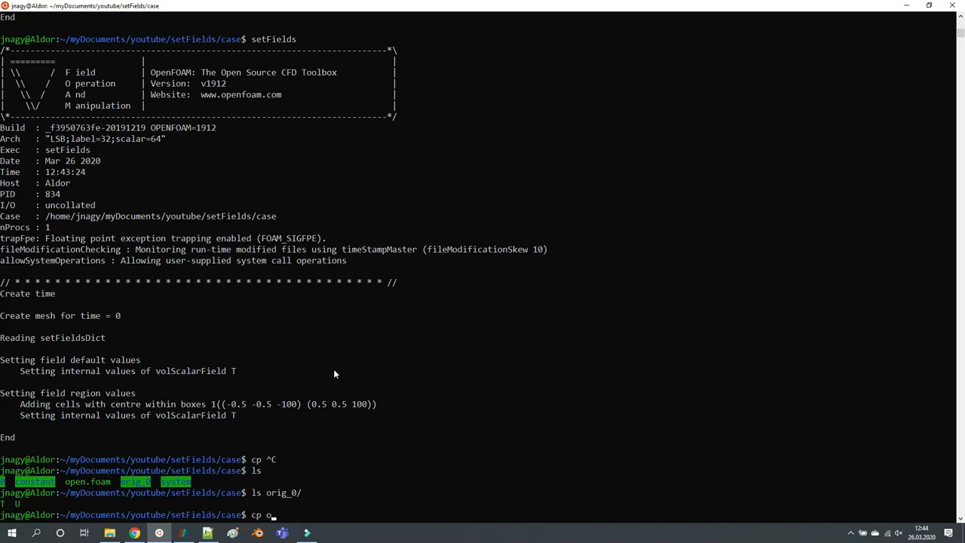
text(rig_0/T)
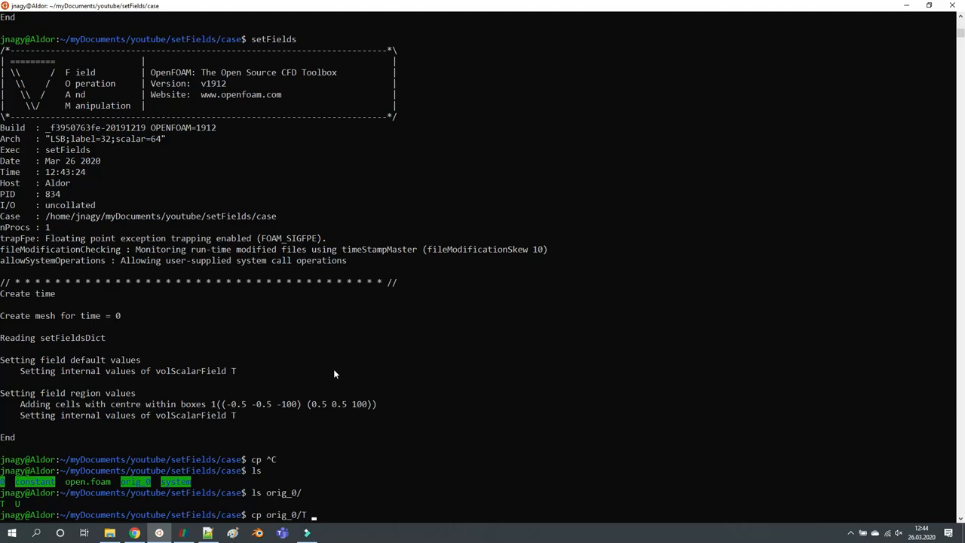
text(0/T)
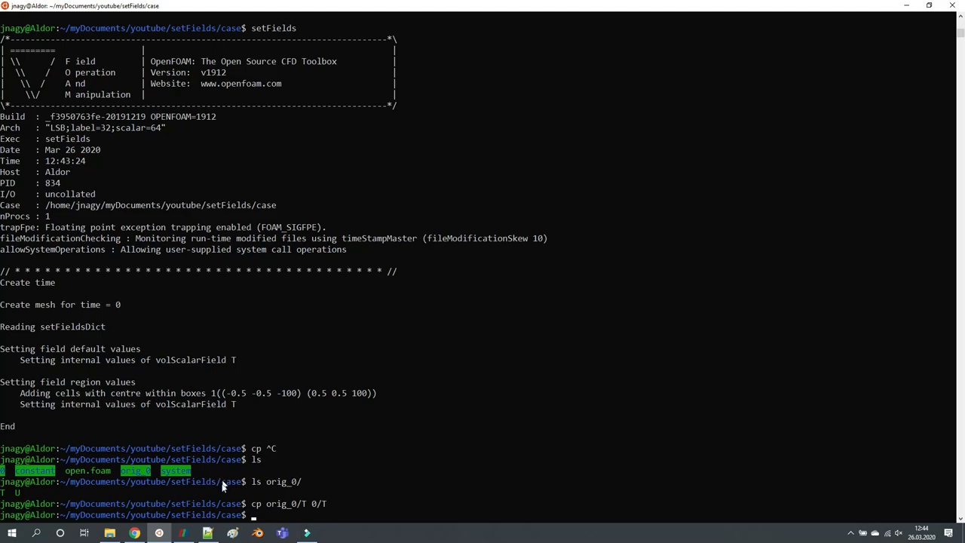
click(208, 533)
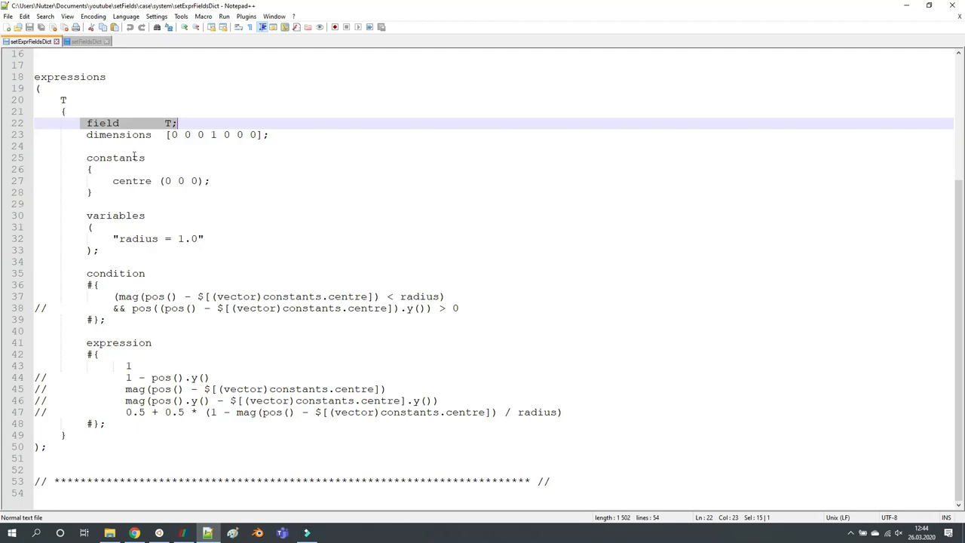
double_click(115, 158)
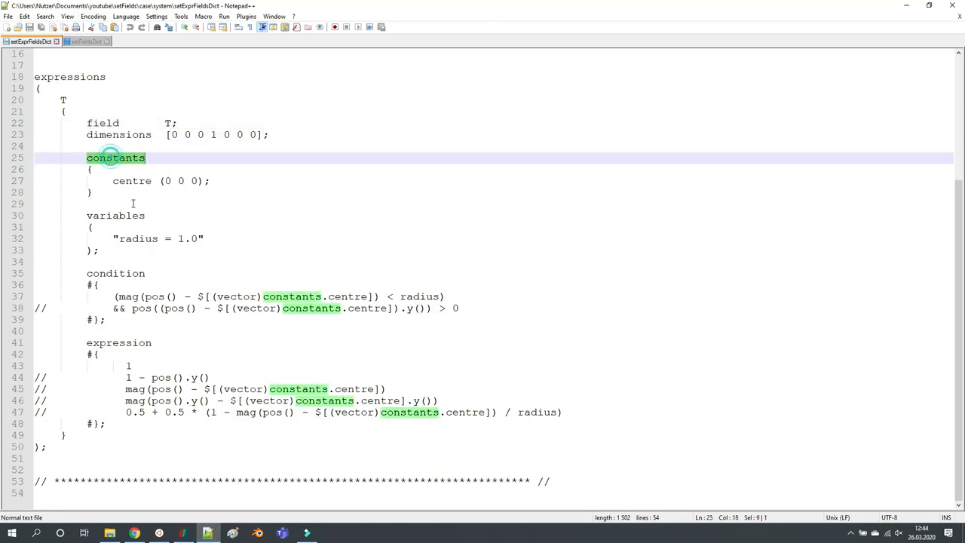
double_click(114, 215)
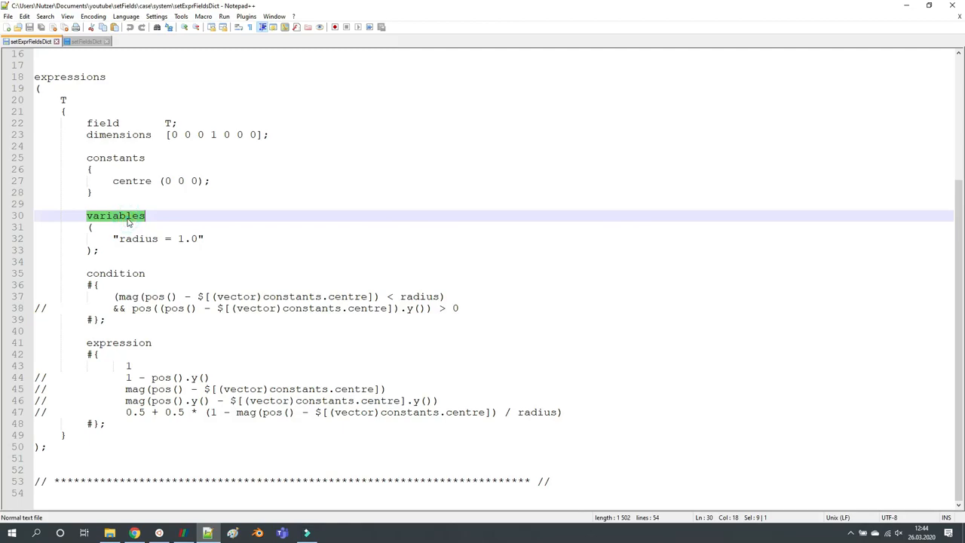
double_click(131, 181)
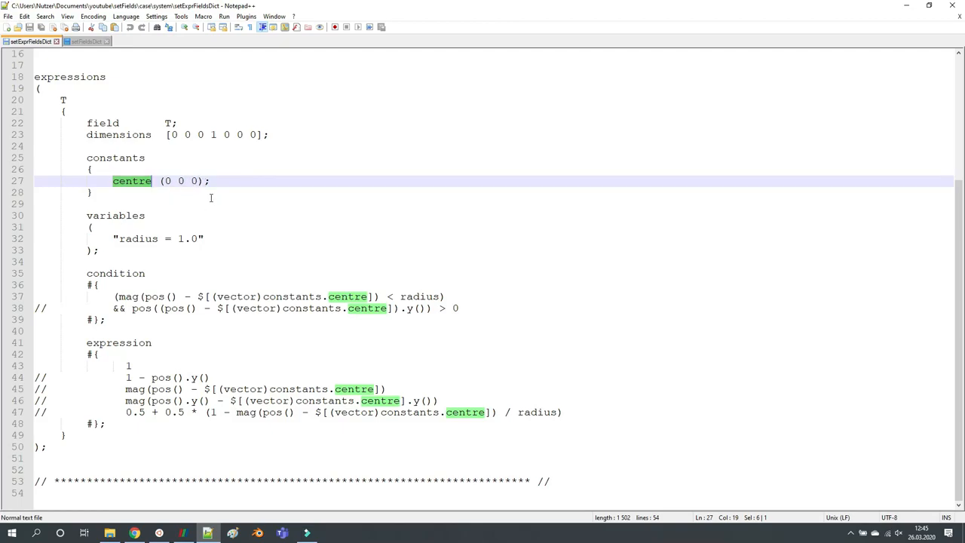
click(184, 533)
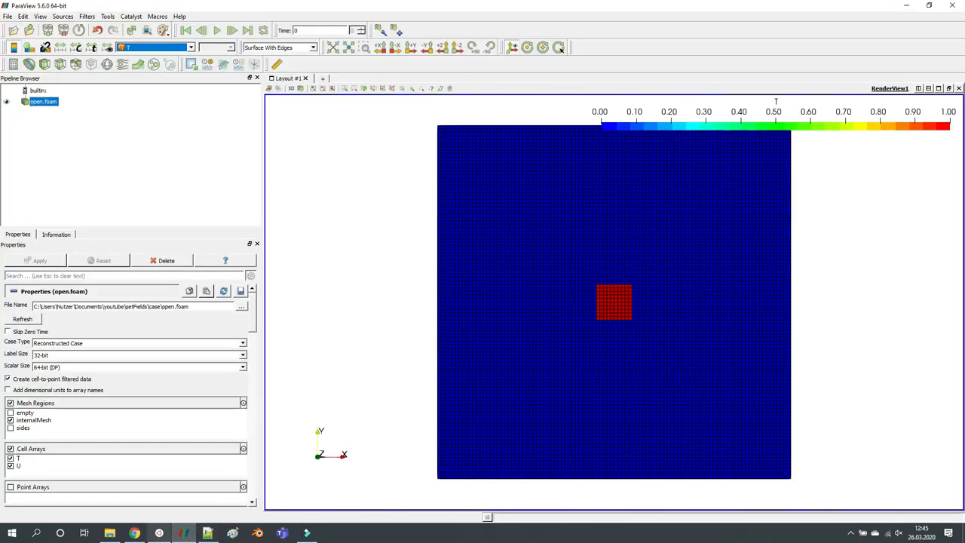
click(207, 533)
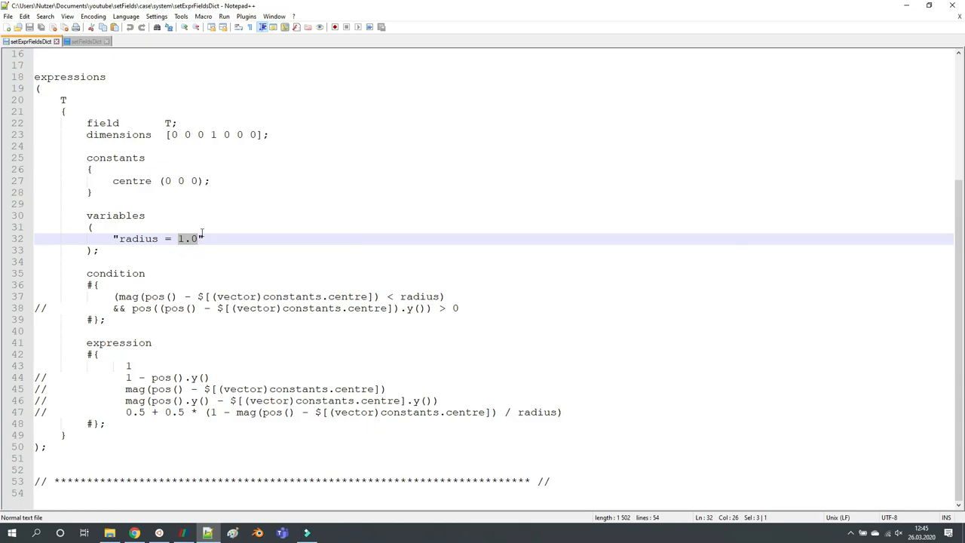
click(184, 533)
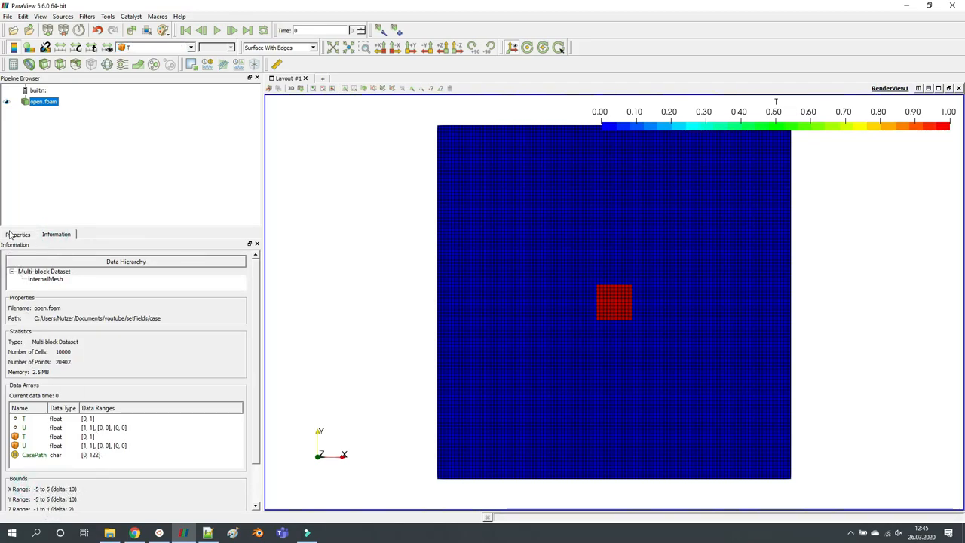
click(18, 234)
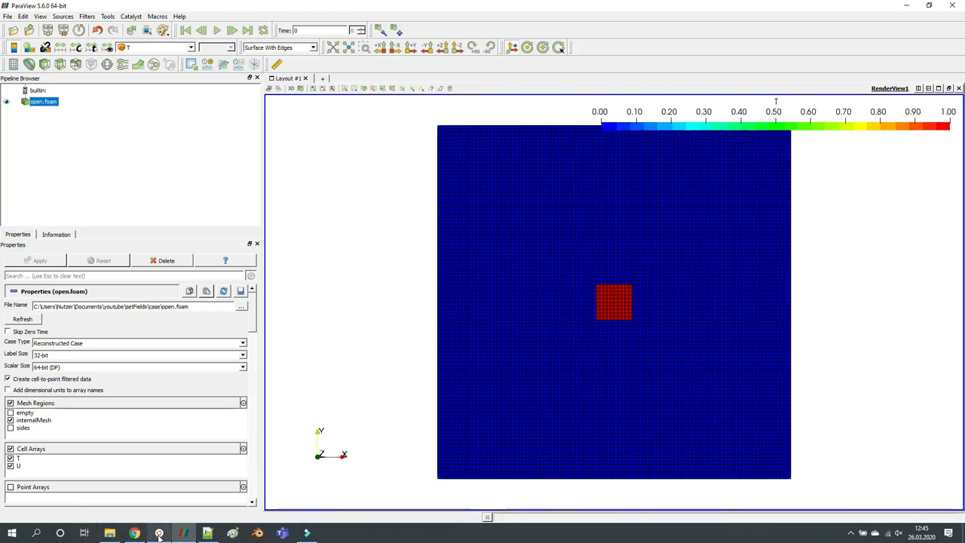
click(207, 533)
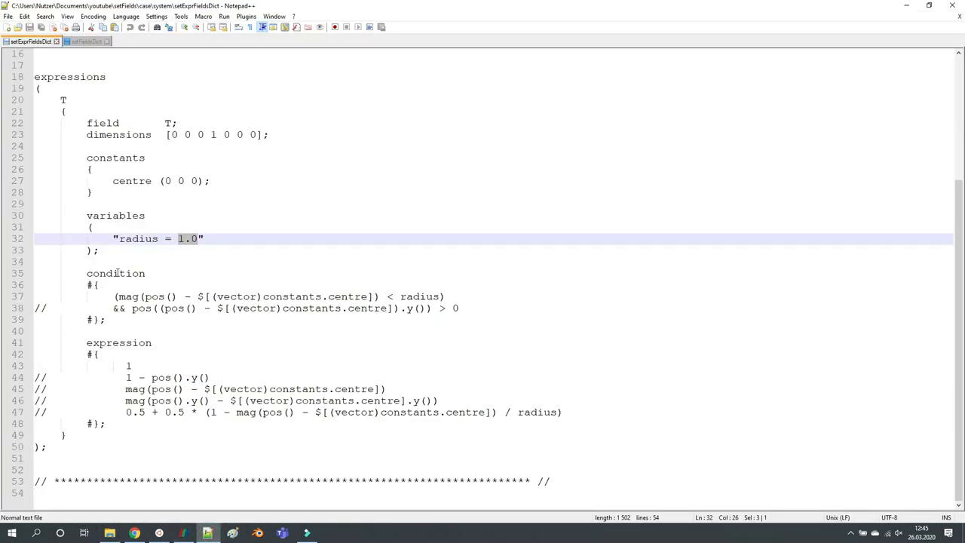
double_click(116, 273)
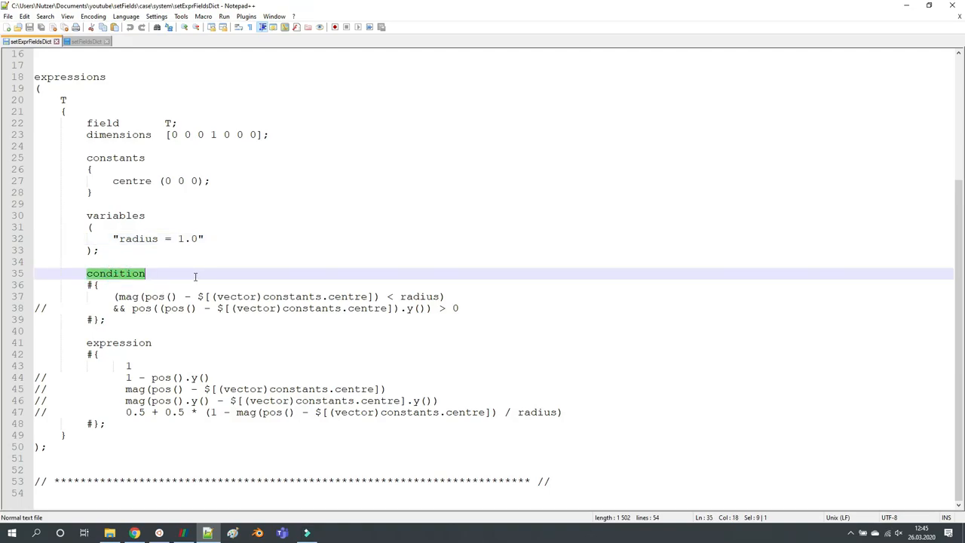
mouse_move(107, 379)
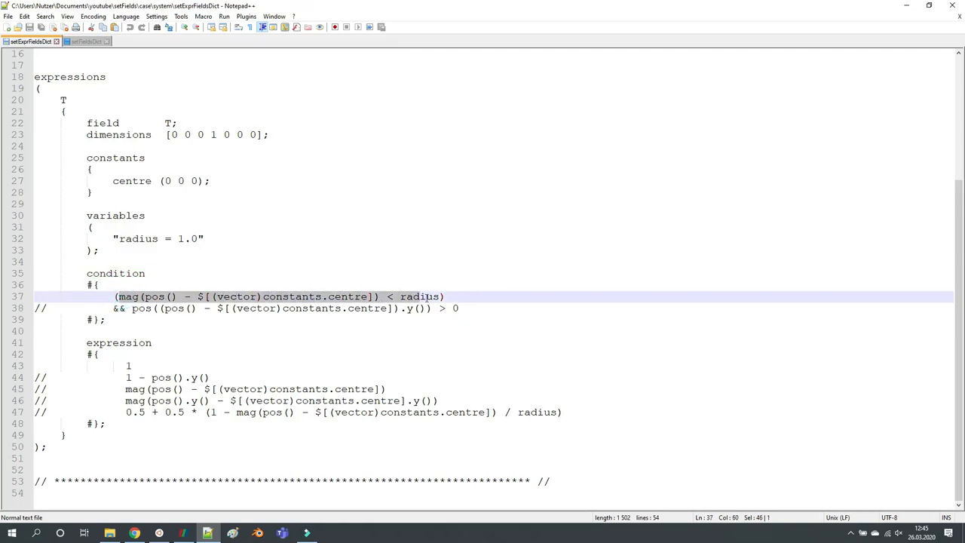
double_click(419, 296)
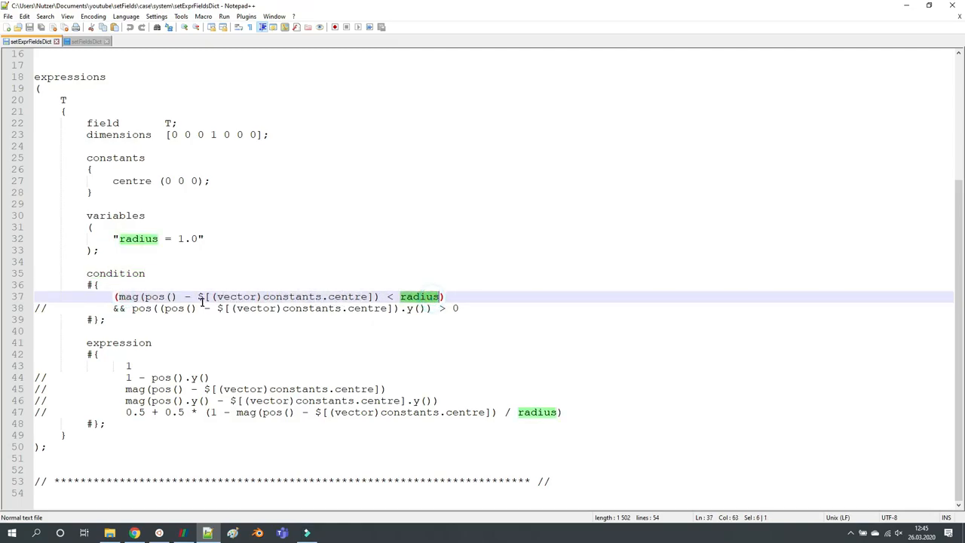
mouse_move(407, 309)
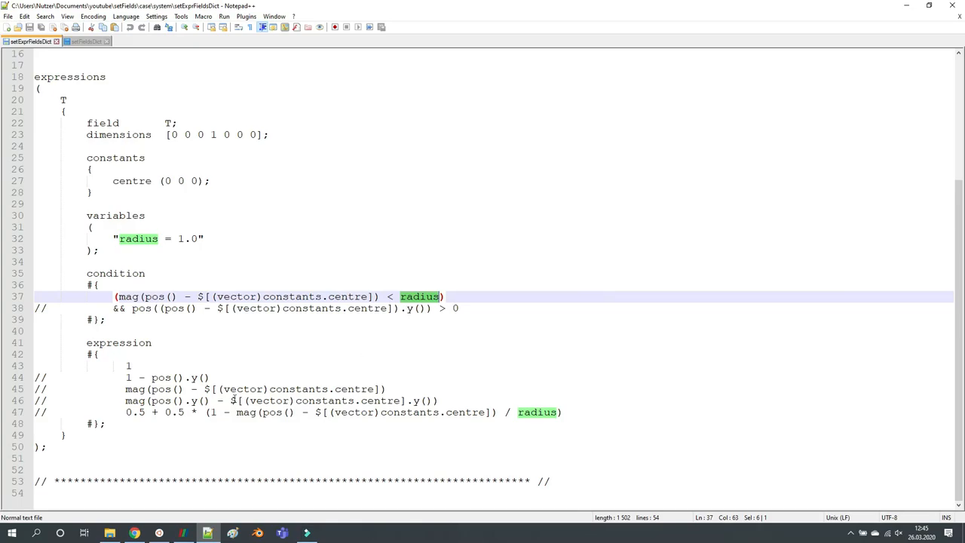
mouse_move(254, 329)
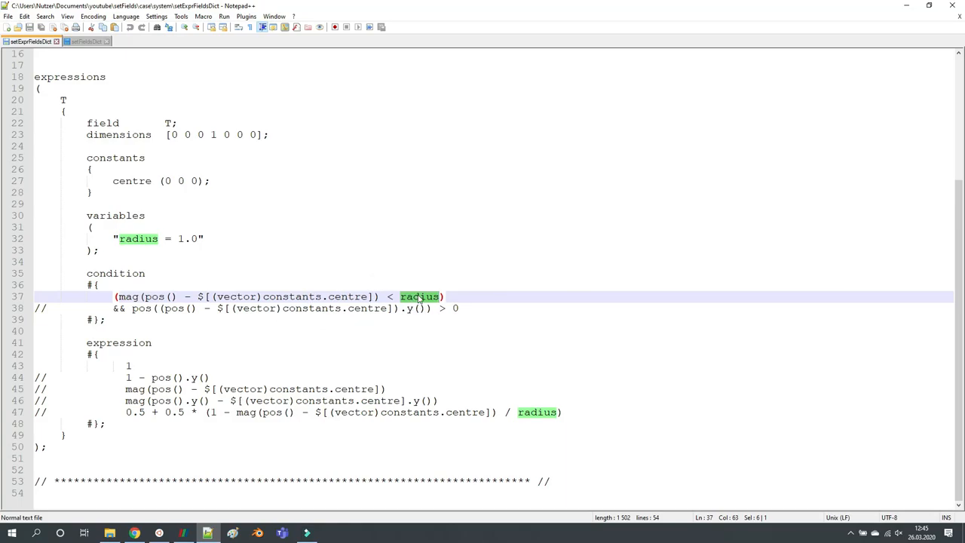
mouse_move(347, 287)
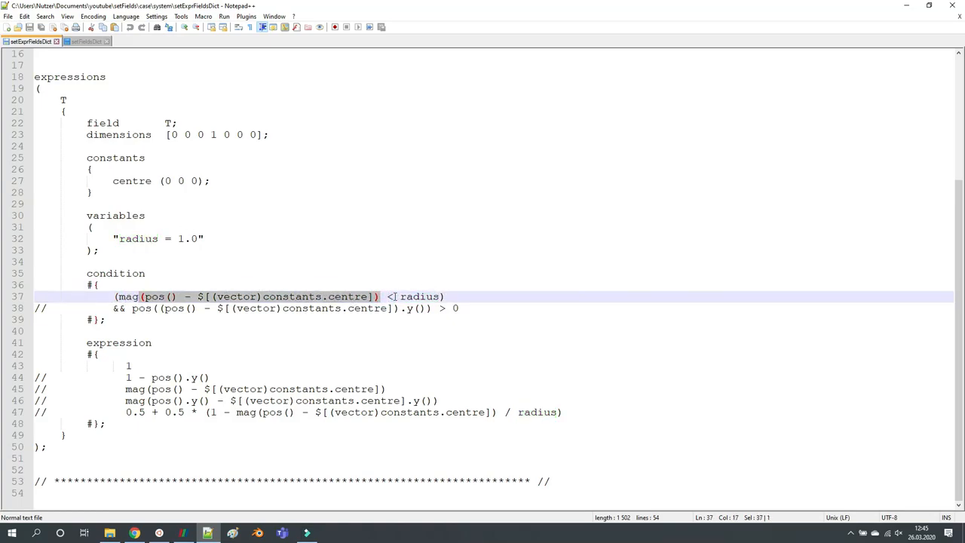
double_click(419, 295)
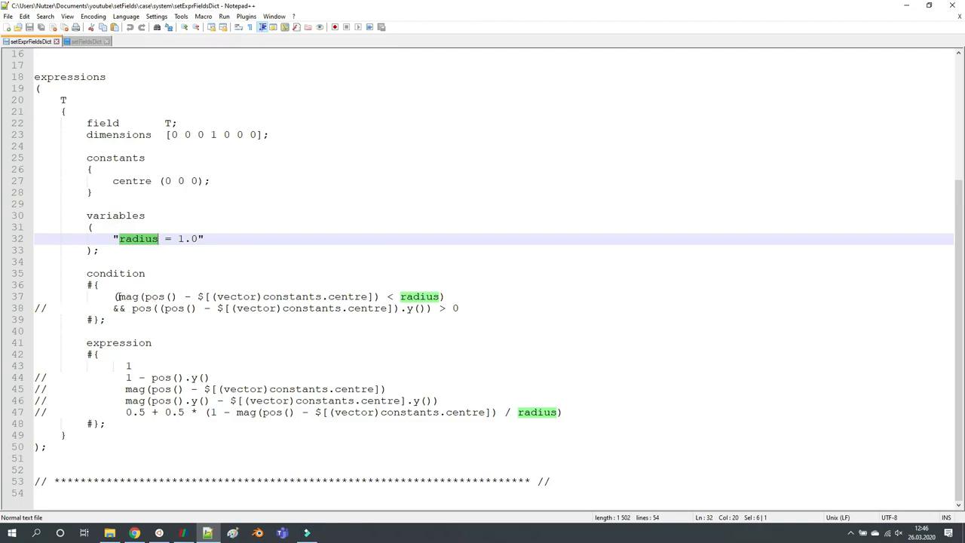
click(146, 296)
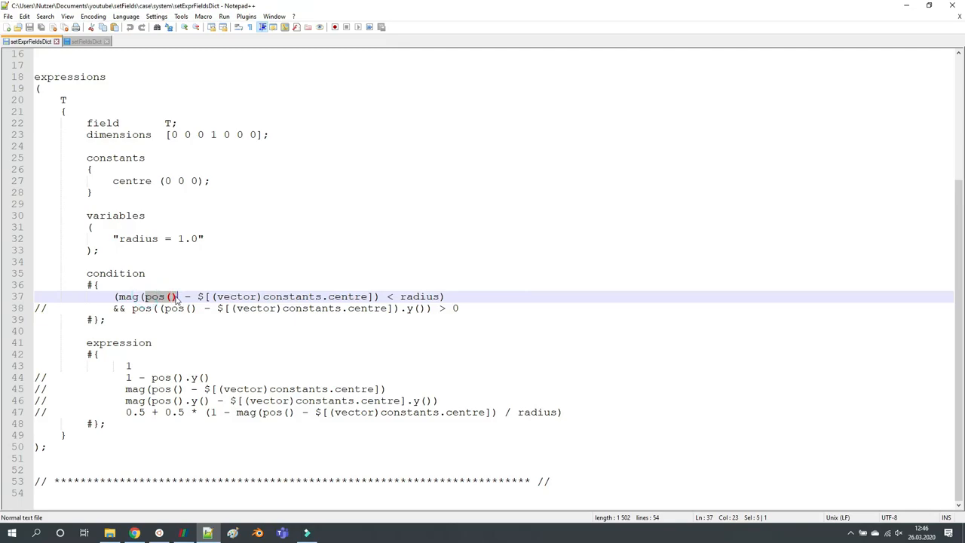
mouse_move(231, 318)
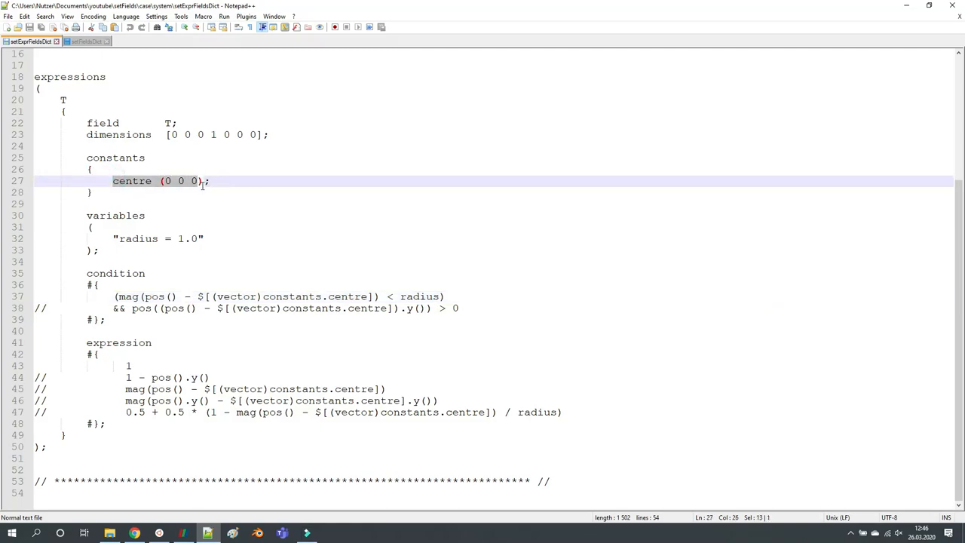
click(390, 296)
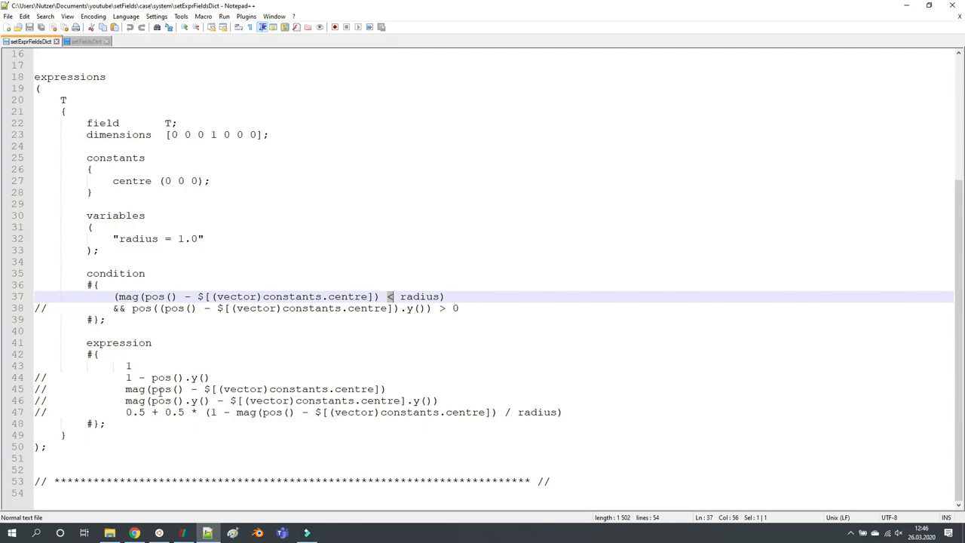
mouse_move(166, 277)
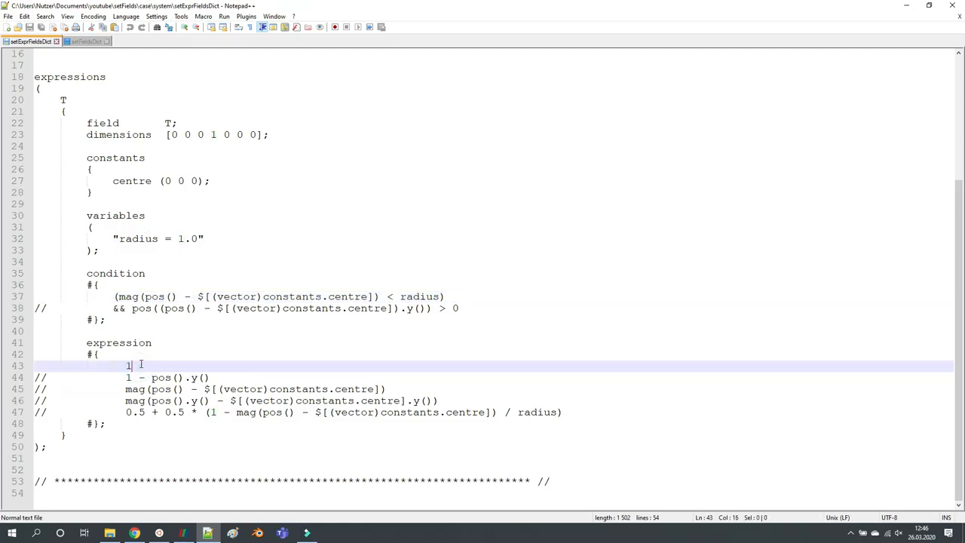
Run setExprFields in WSL, setting T=1 in 316 cells, and check ParaView's red disc
key(alt+tab)
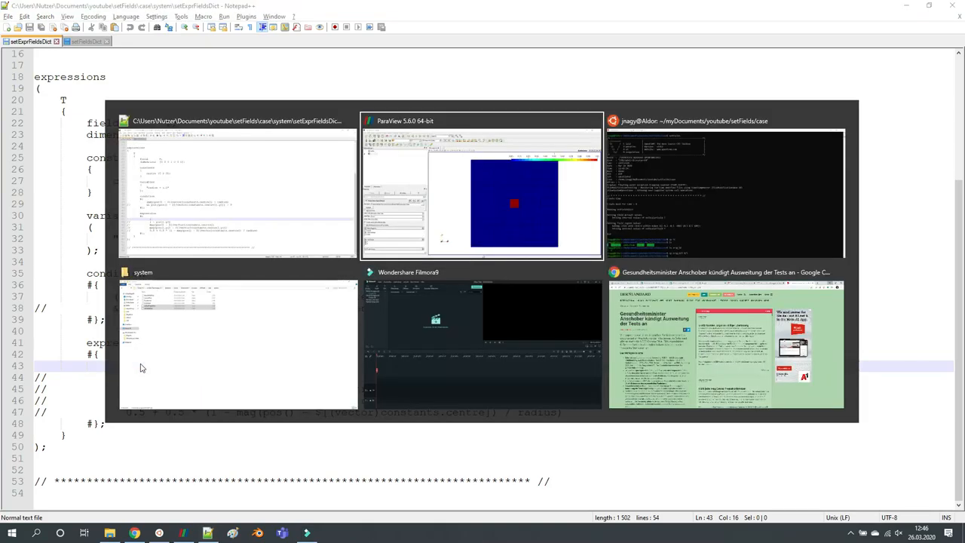
click(725, 192)
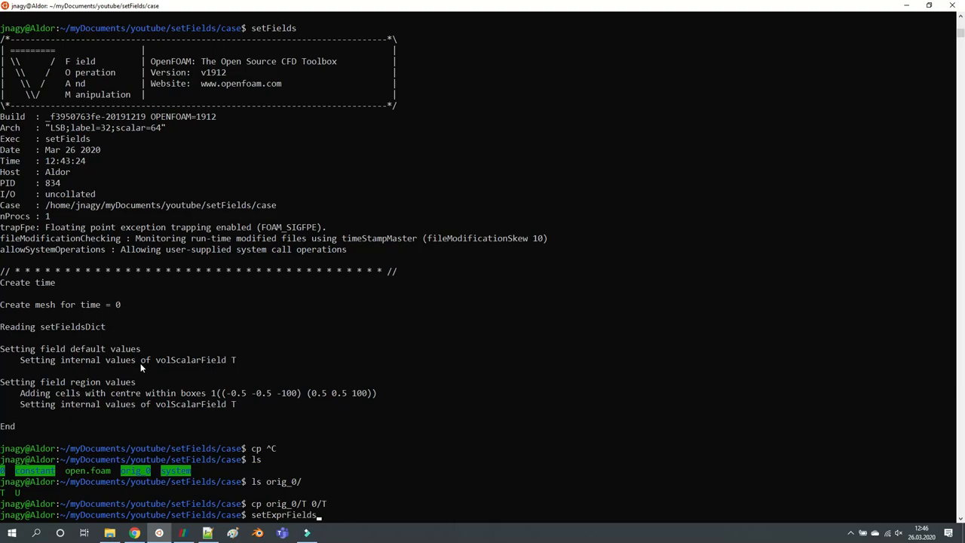
key(Return)
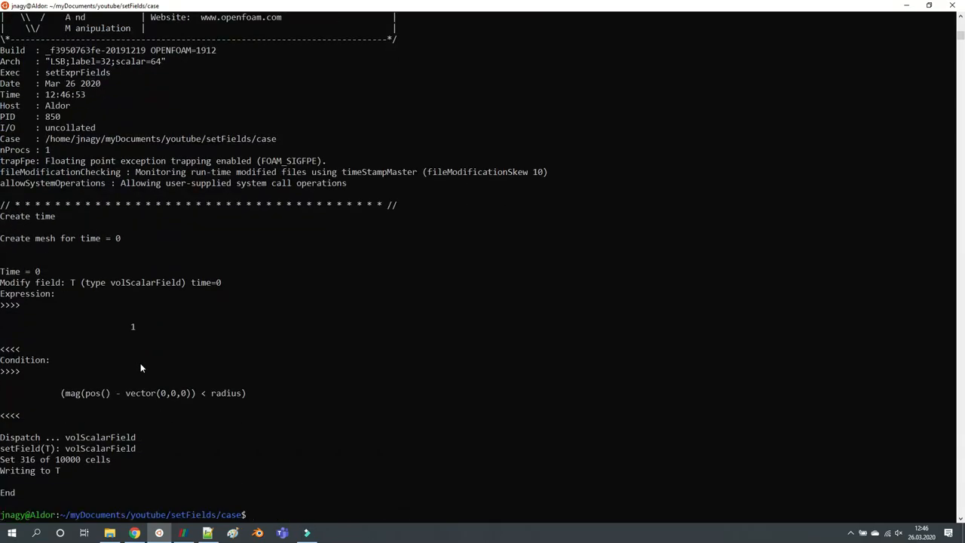
click(179, 533)
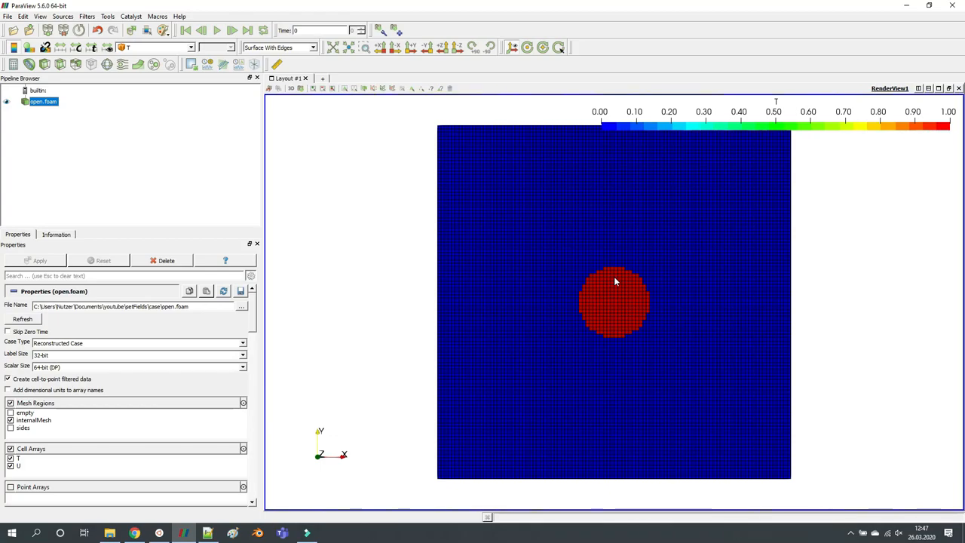
mouse_move(587, 316)
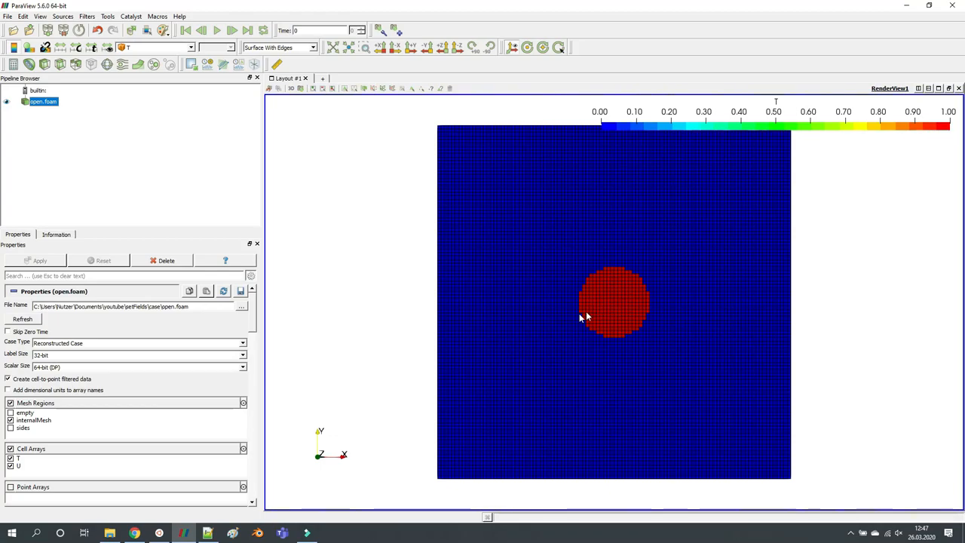
mouse_move(209, 534)
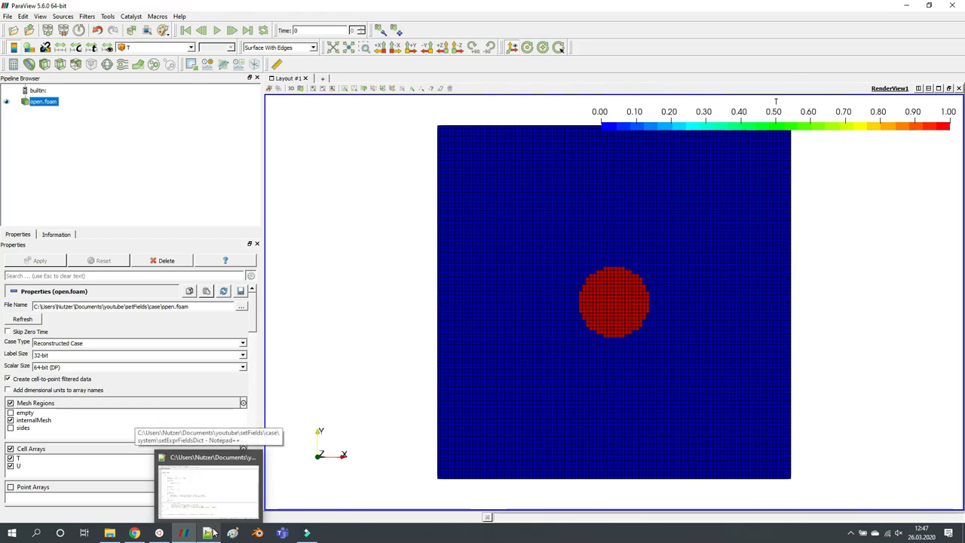
click(208, 487)
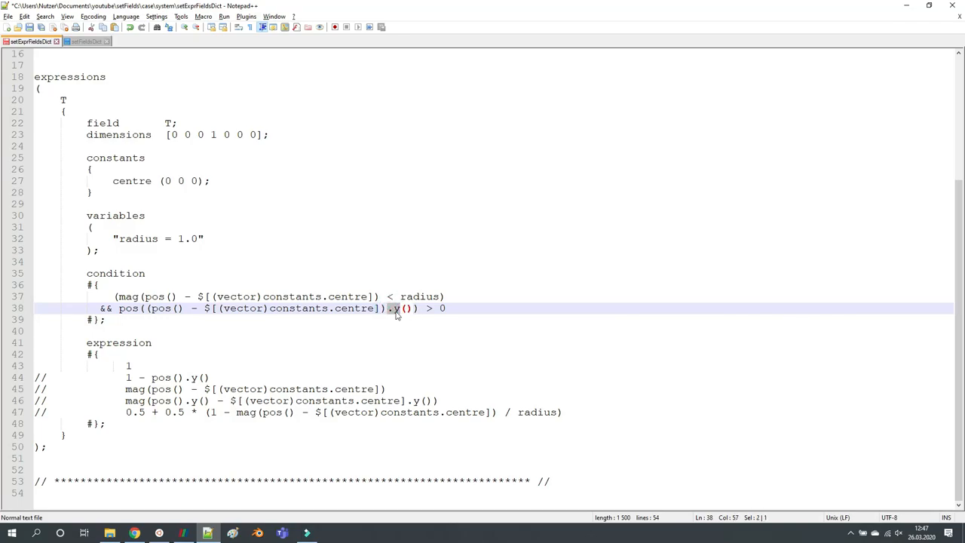
Uncomment line 38 to add the && pos().y() > 0 condition
click(256, 296)
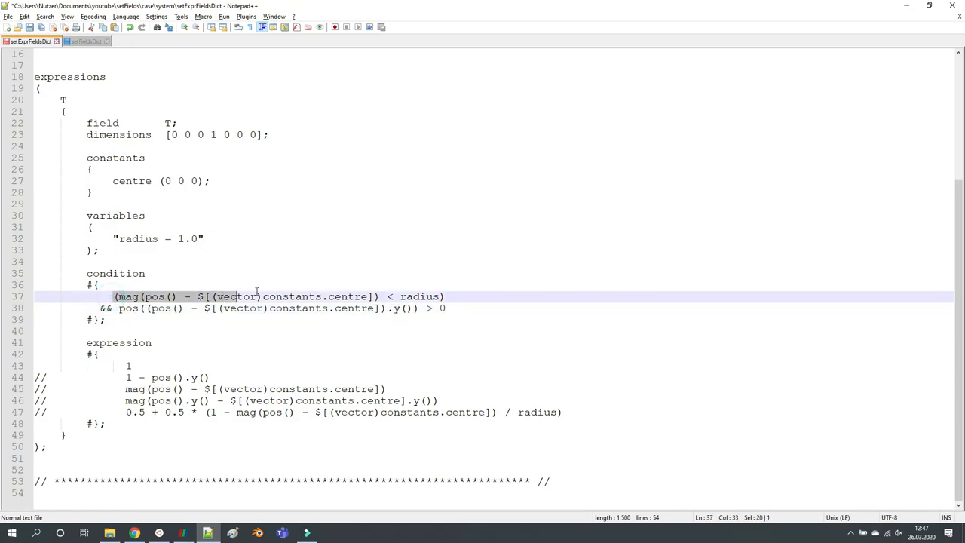
click(100, 309)
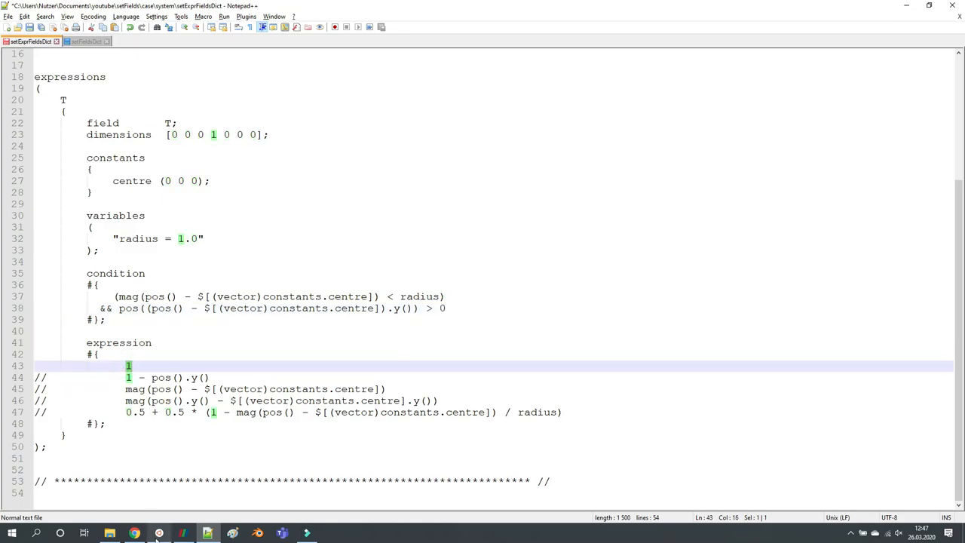
In the terminal, run cp orig_0/T 0/T && setExprFields to restore T and reapply the dictionary
click(159, 533)
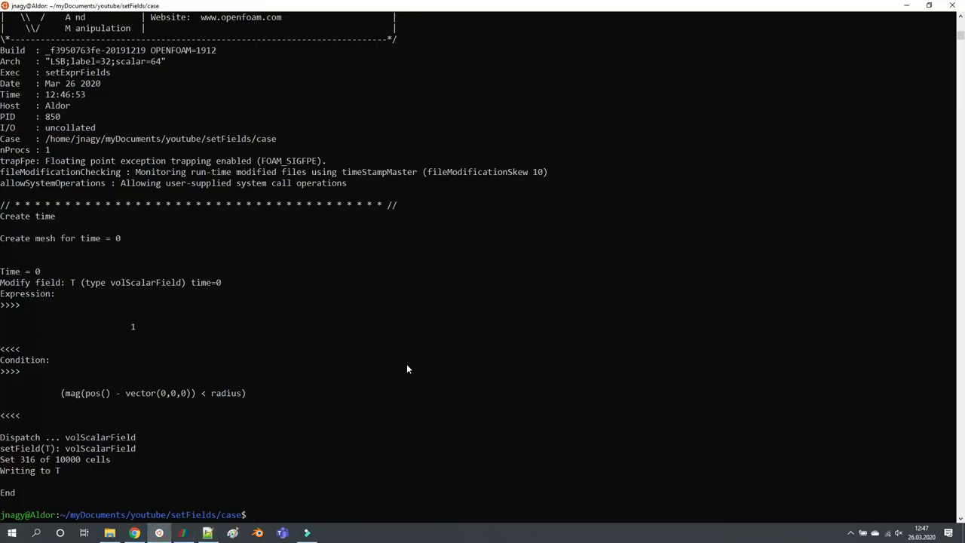
text(cp orig_0/T 0/T &)
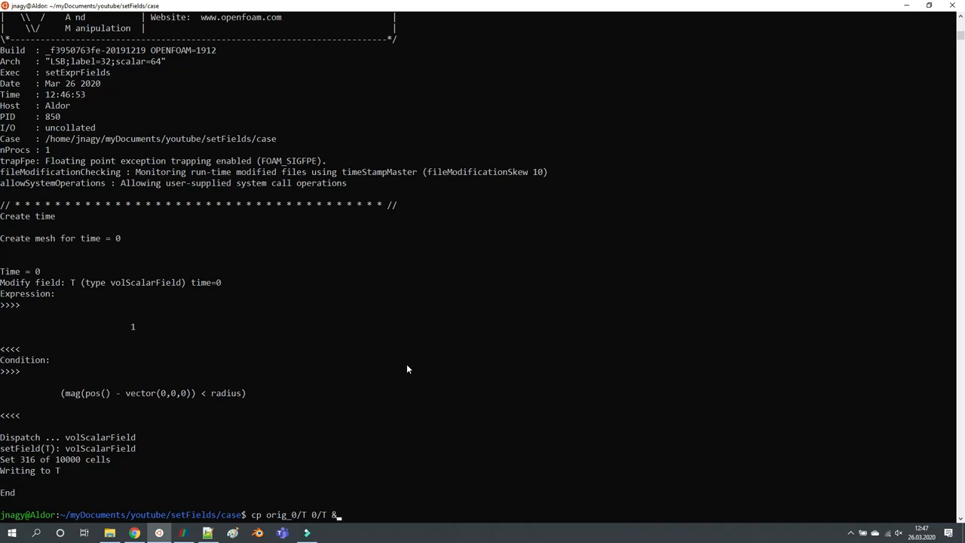
text(& setExprF)
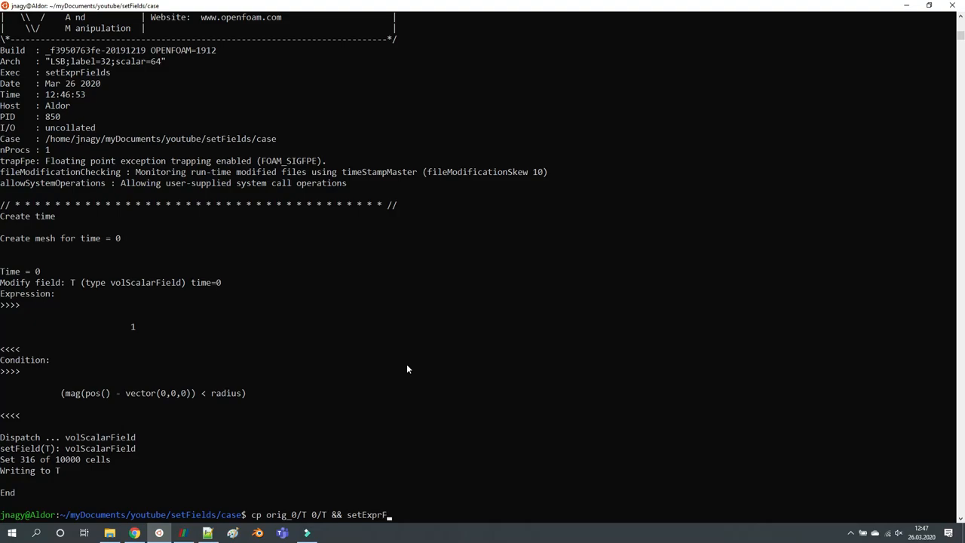
key(Return)
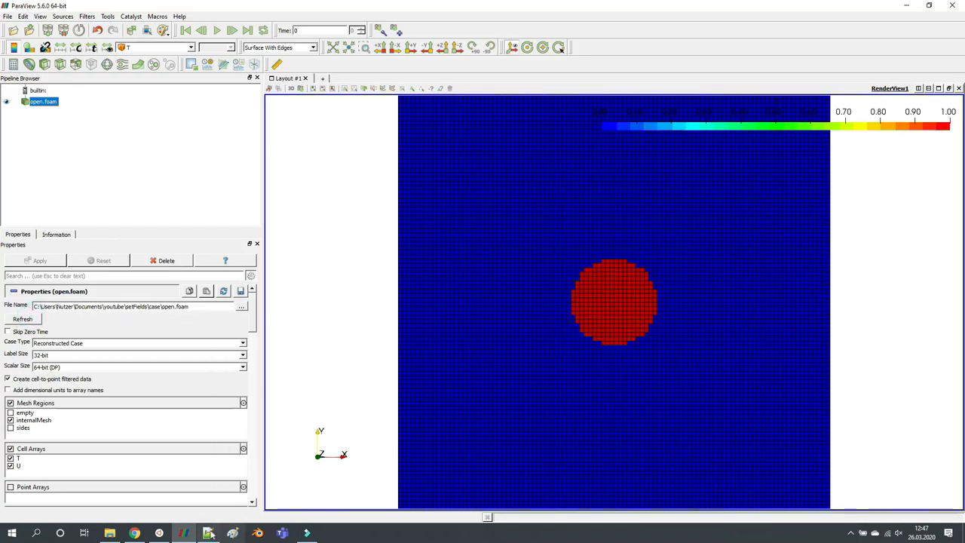
Reload the open.foam case so T appears as a red upper half-disc
click(208, 533)
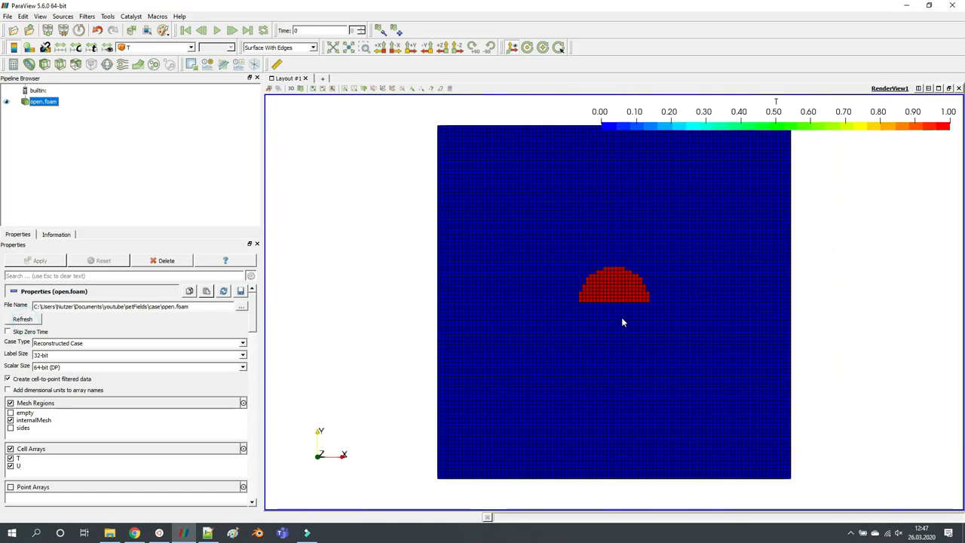
mouse_move(600, 293)
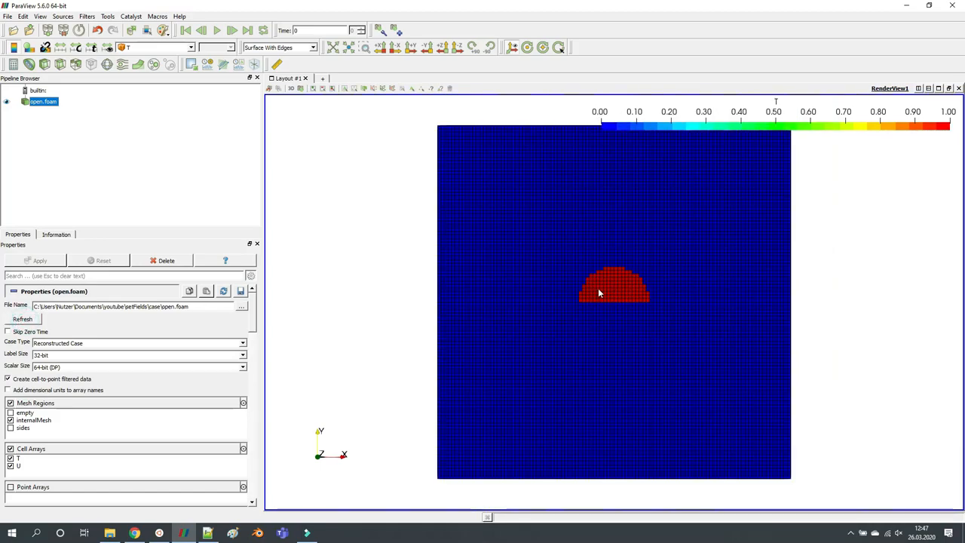
click(208, 533)
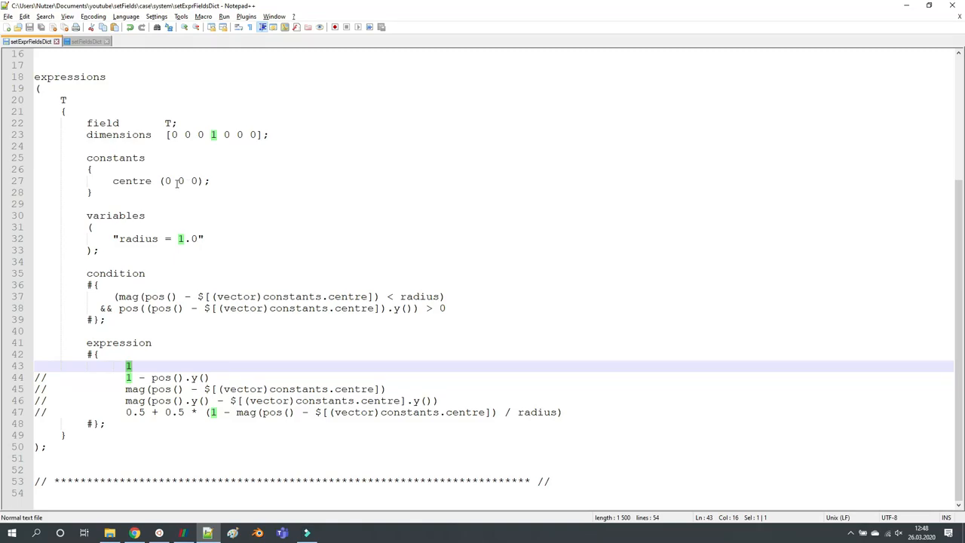
Comment out the y > 0 upper-half condition line in setExprFieldsDict with //
click(165, 181)
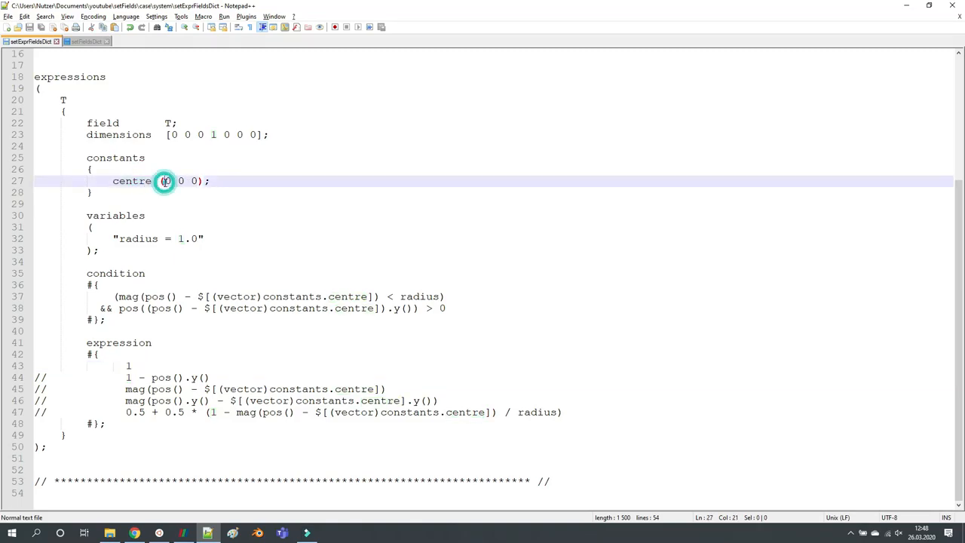
double_click(138, 239)
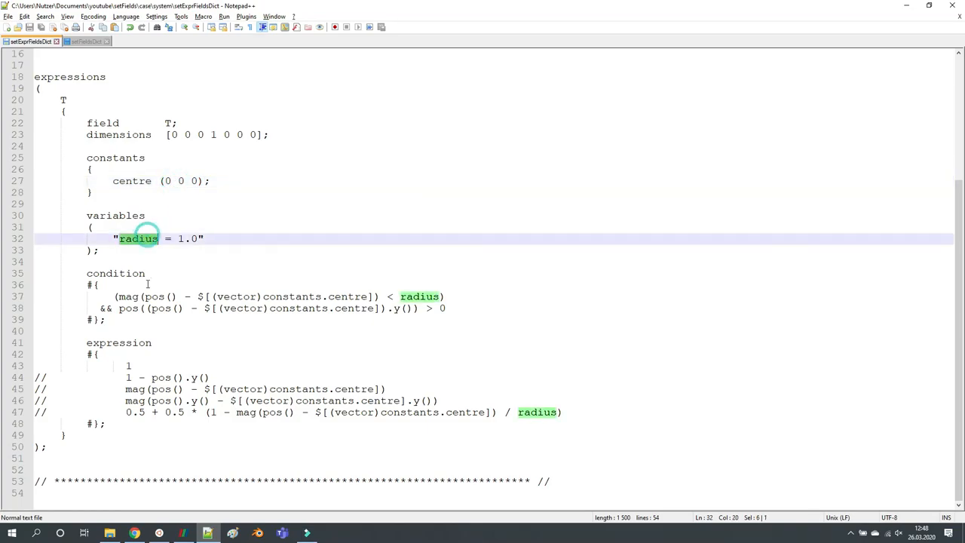
click(30, 308)
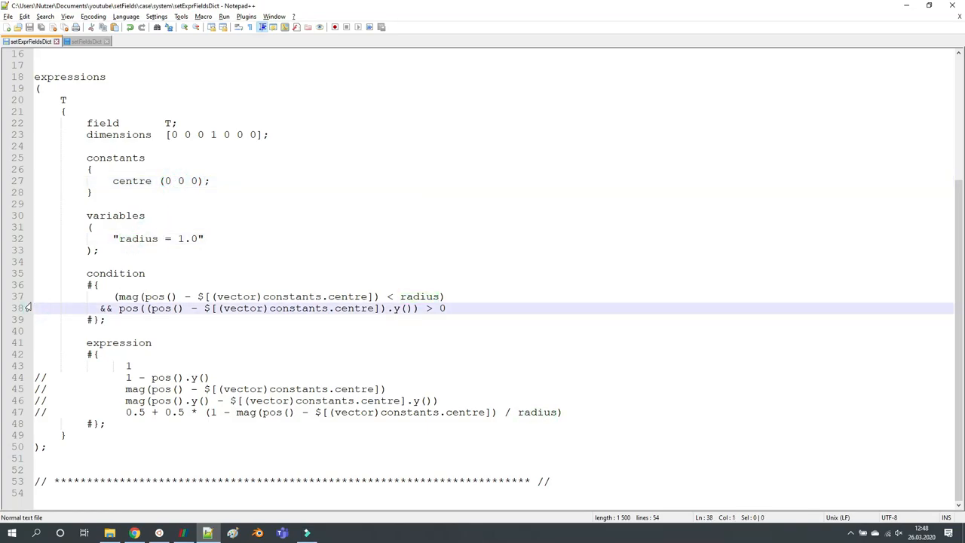
text(//)
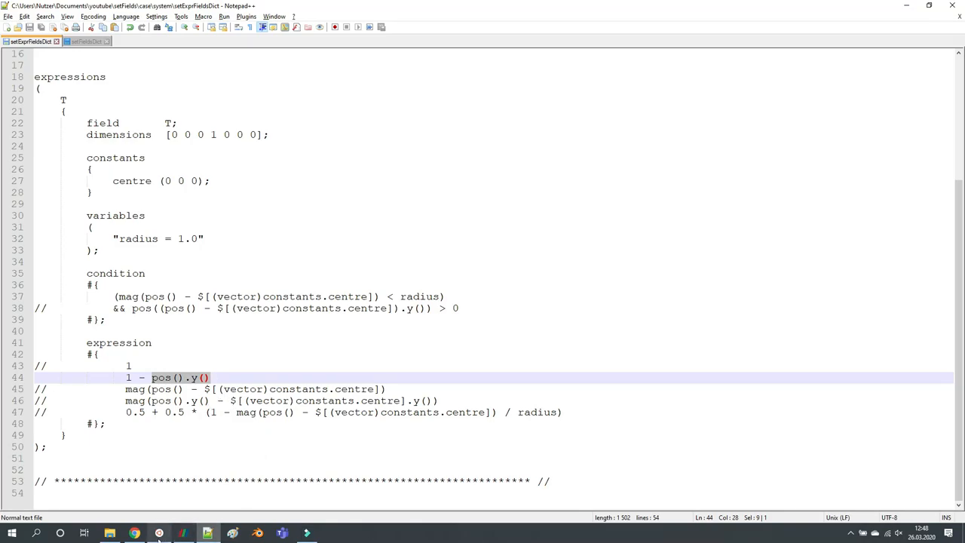
Switch between the terminal and taskbar windows to rerun and check the dictionary expression
click(159, 534)
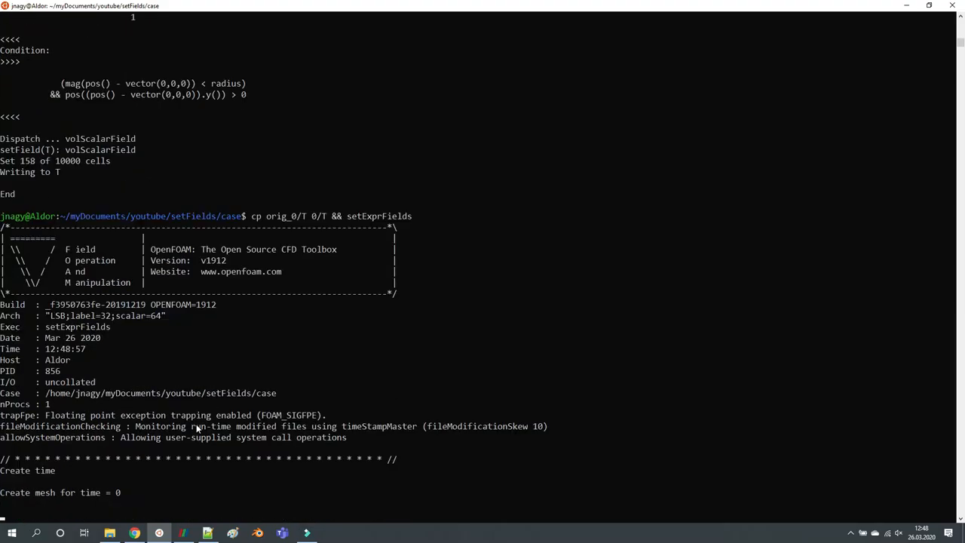
click(183, 534)
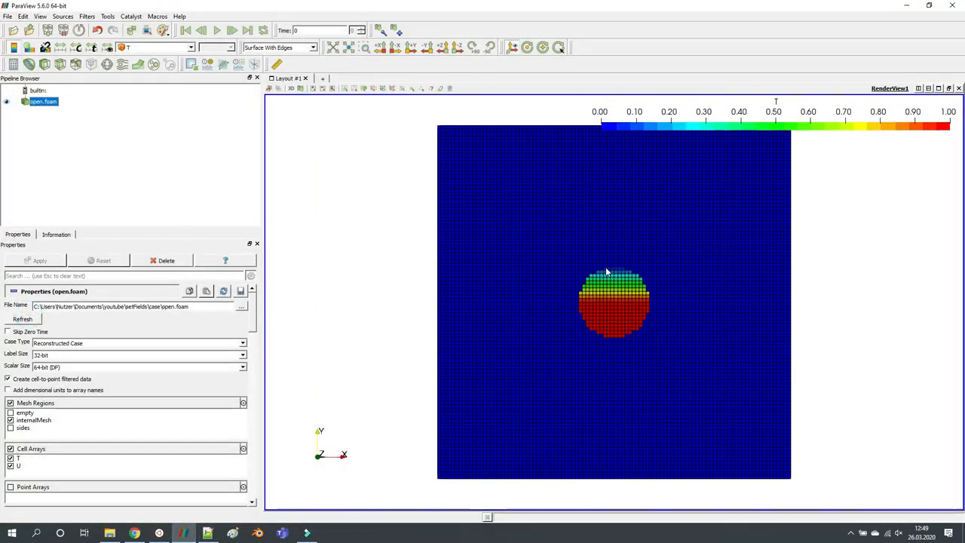
mouse_move(616, 270)
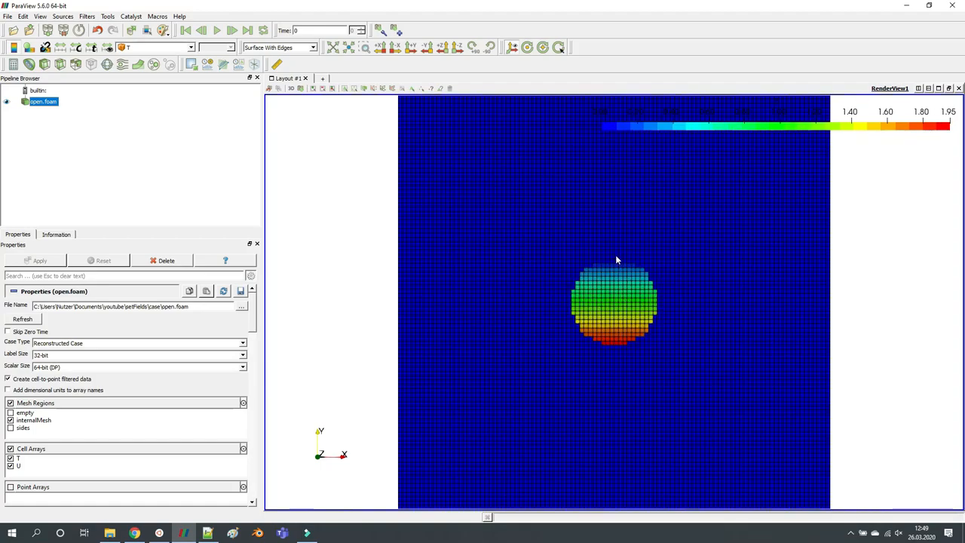
mouse_move(613, 256)
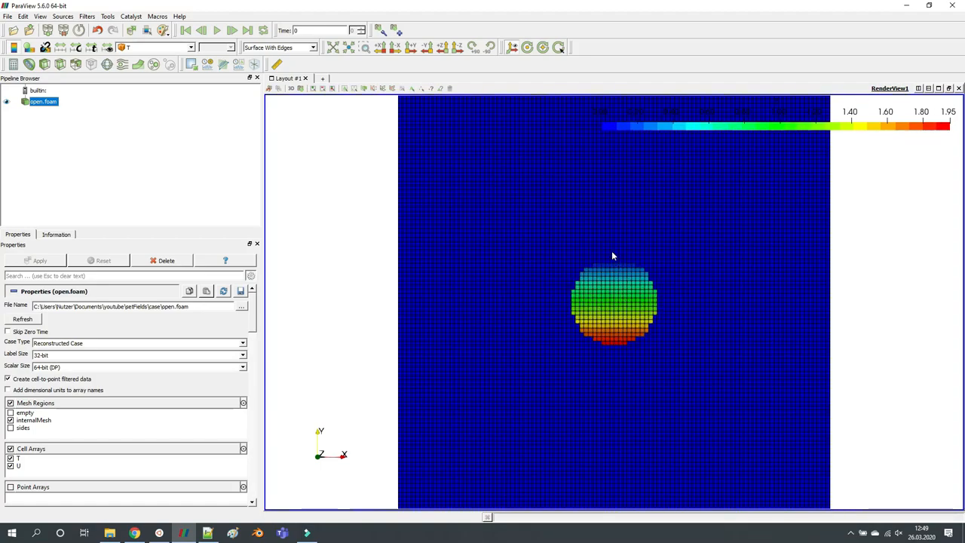
mouse_move(616, 270)
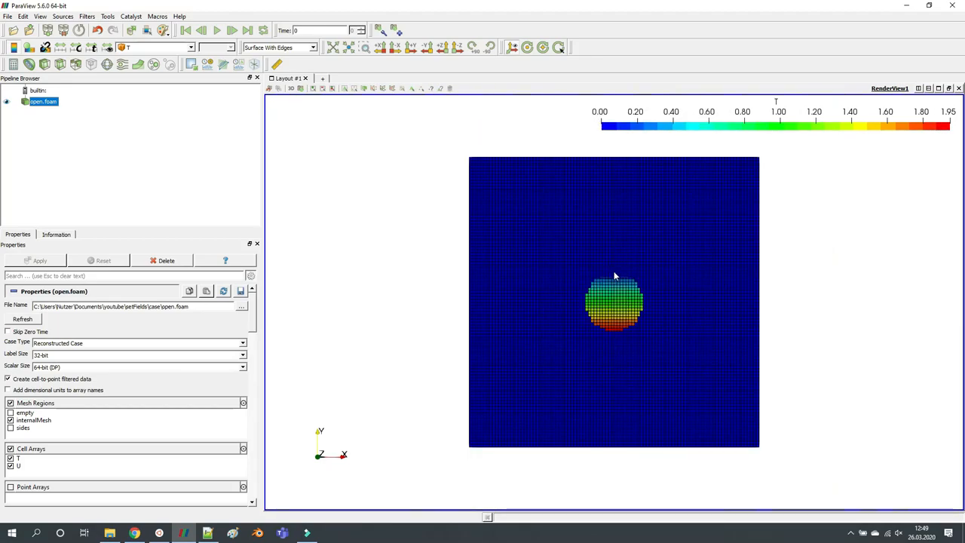
mouse_move(617, 267)
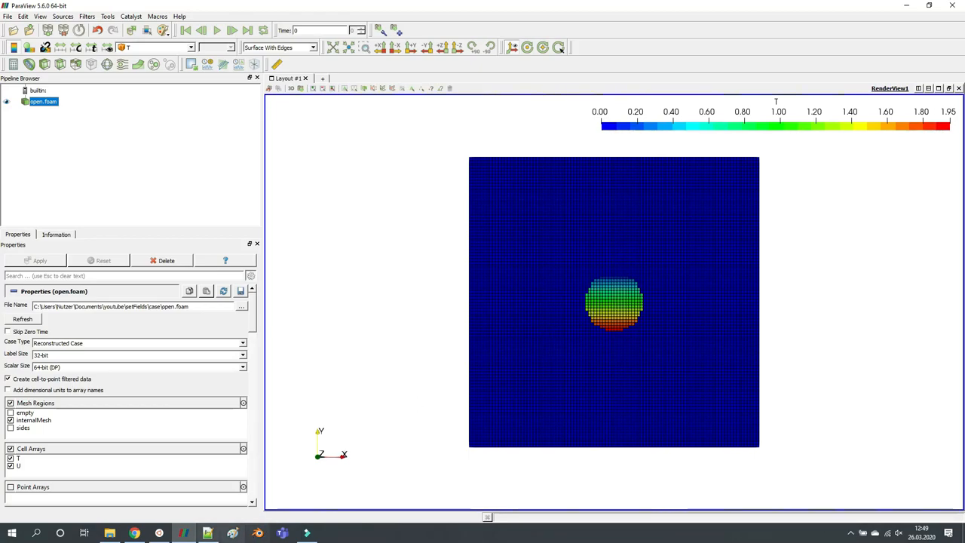
click(206, 533)
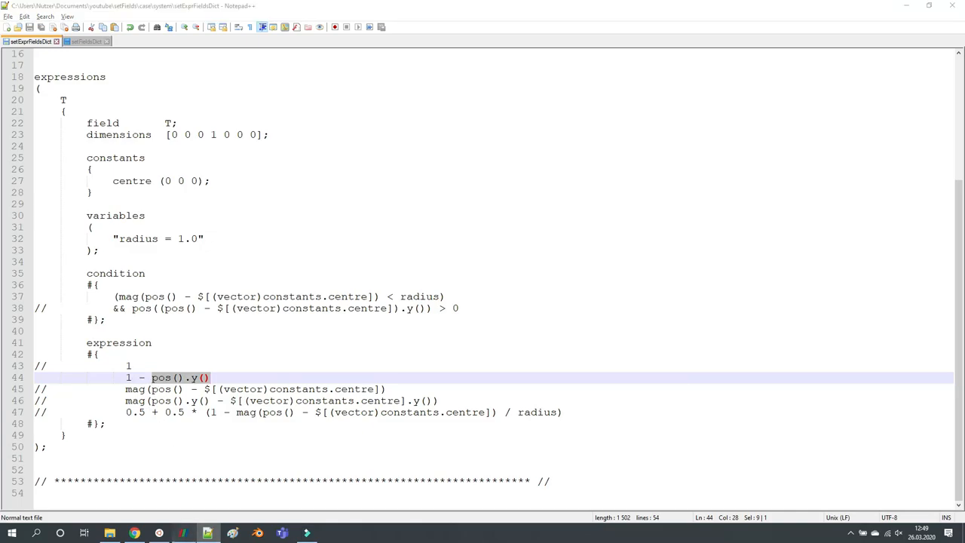
click(184, 534)
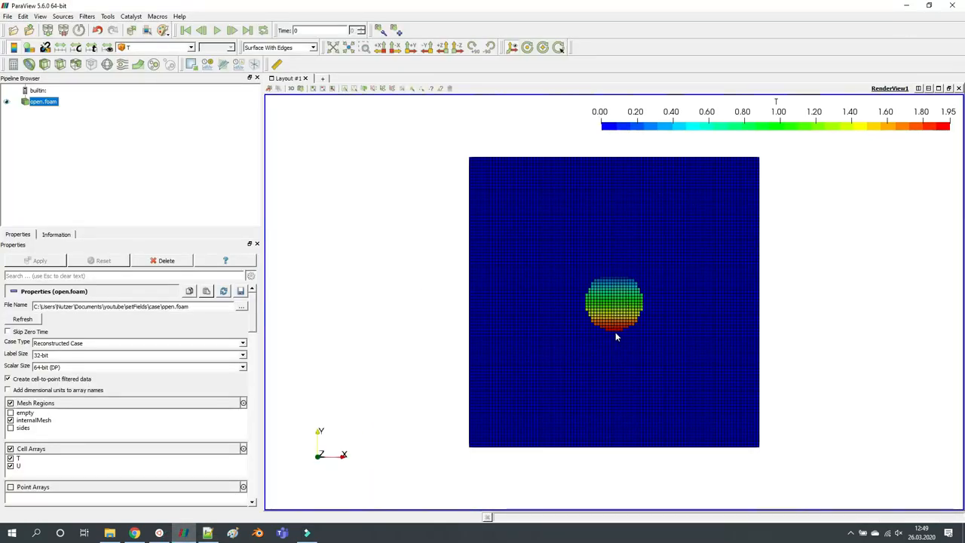
mouse_move(611, 285)
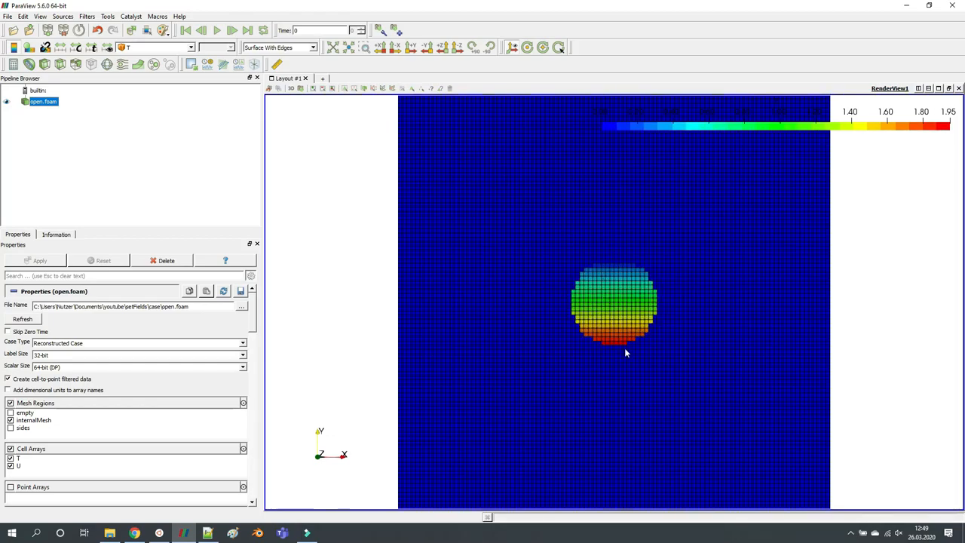
mouse_move(604, 317)
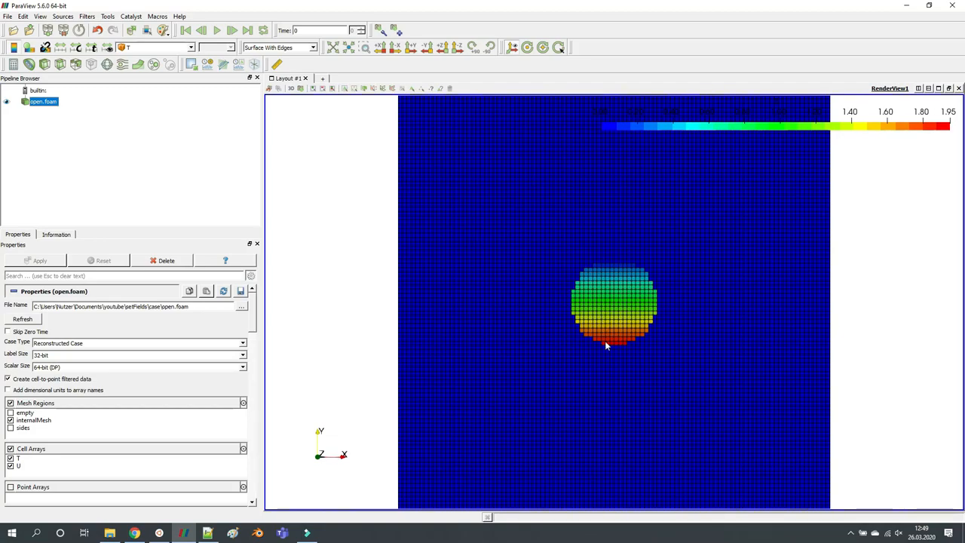
mouse_move(633, 281)
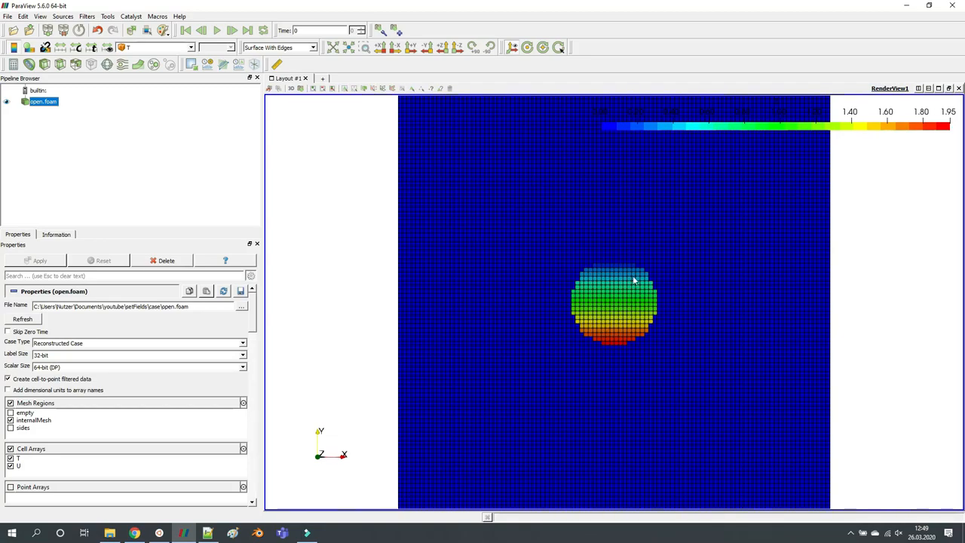
click(207, 534)
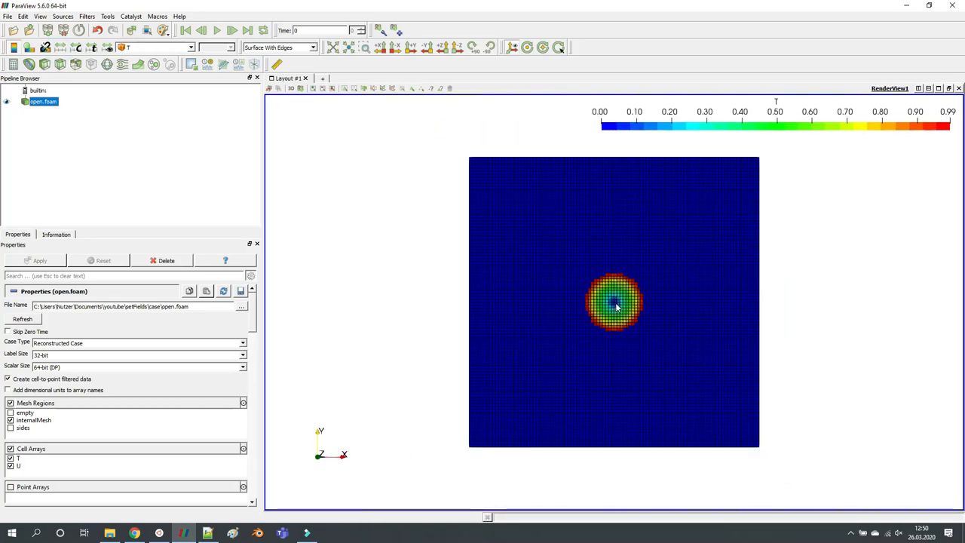
mouse_move(573, 317)
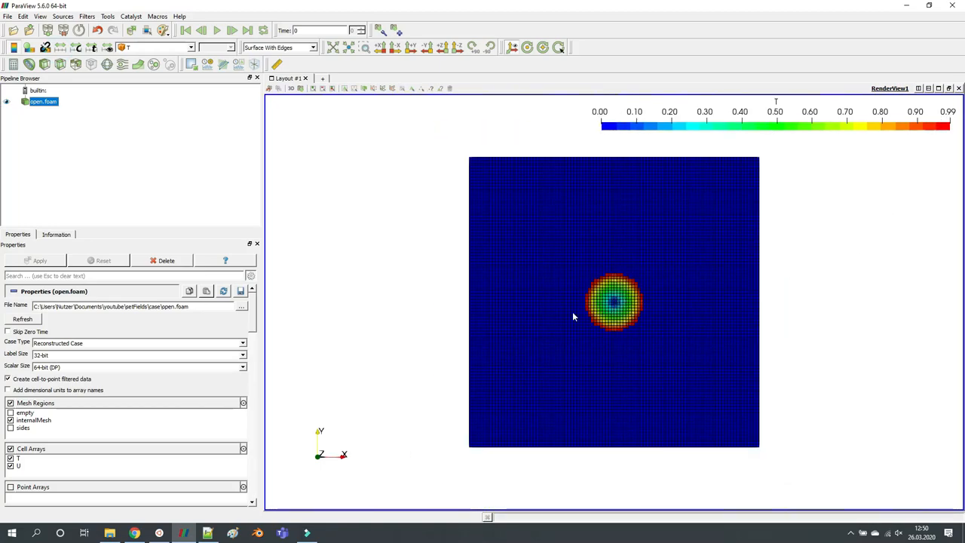
Refresh the ParaView case to show T from mag(pos() - centre), scaled 0 to 0.99
click(207, 534)
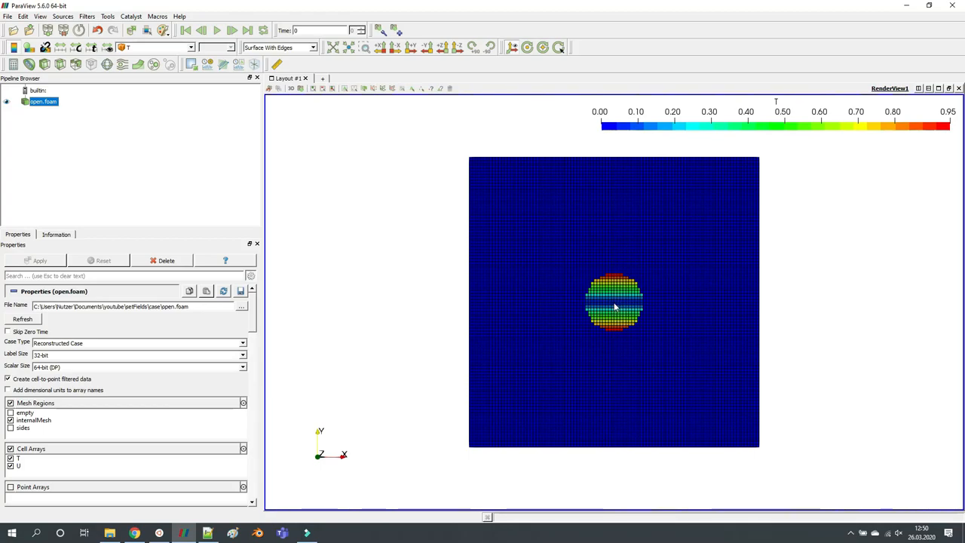
mouse_move(609, 332)
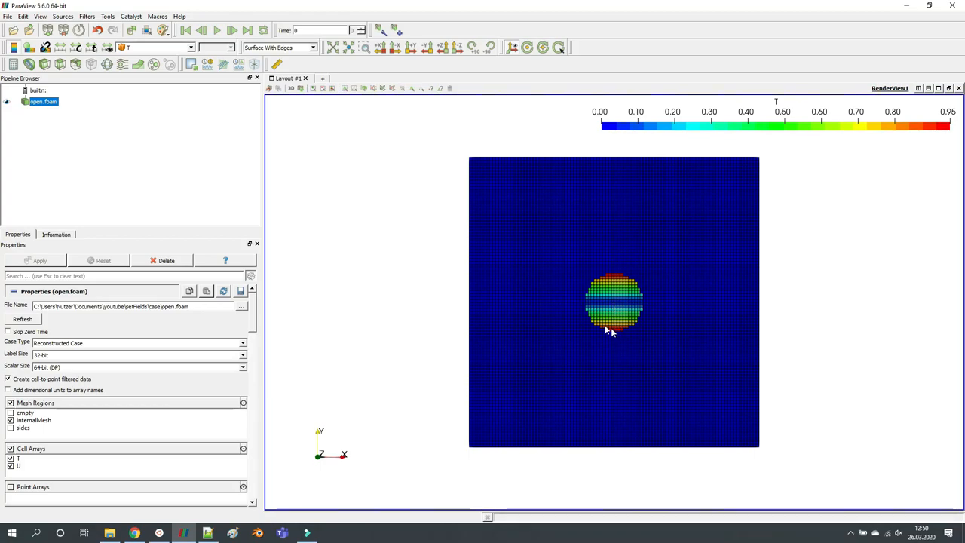
Refresh the case to show the y-distance expression for T
click(207, 533)
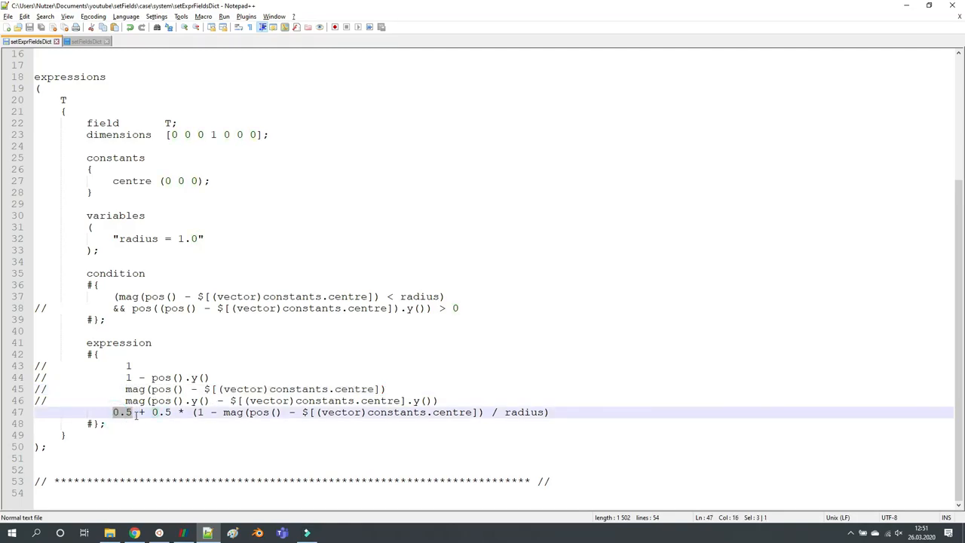
Leave only 0.5 + 0.5 * (1 - mag(pos() - centre) / radius) uncommented, then go to the terminal
double_click(132, 181)
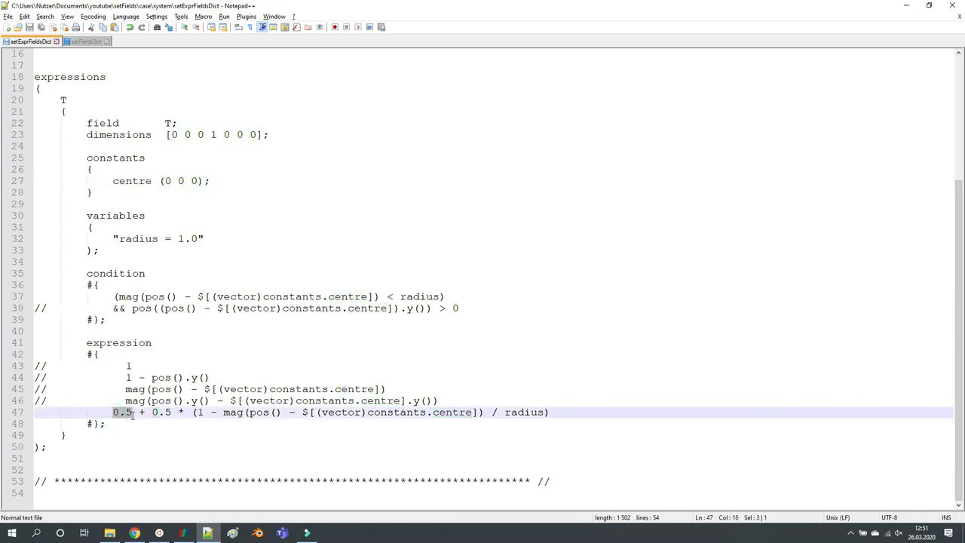
double_click(160, 413)
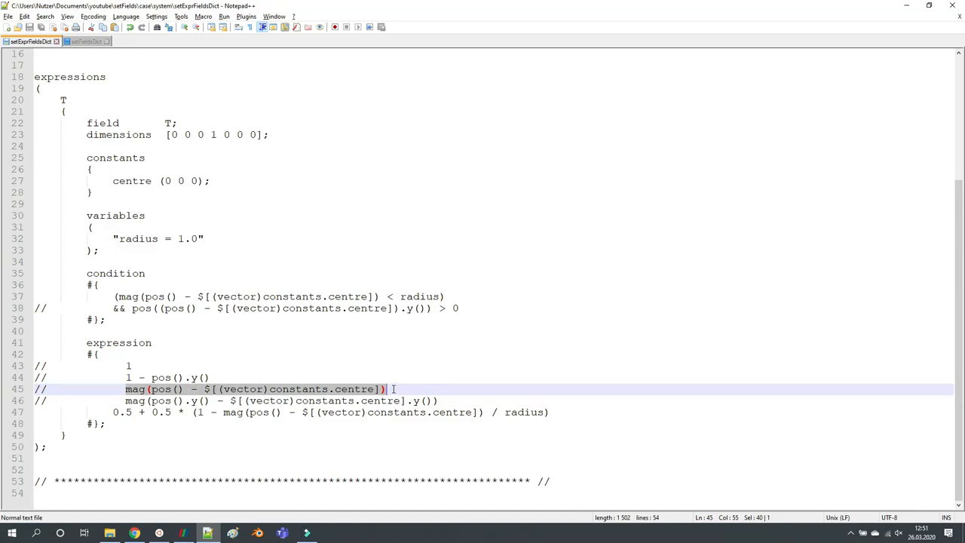
click(158, 533)
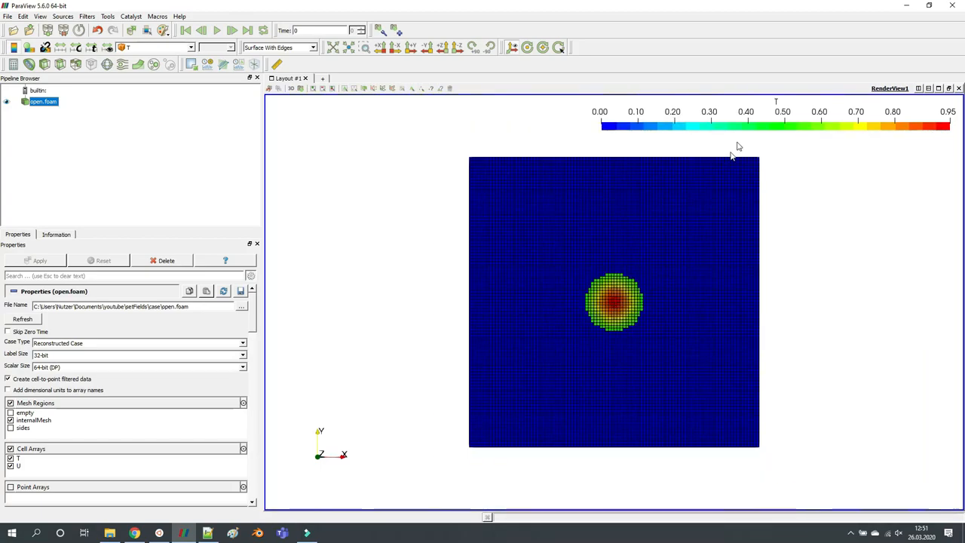
mouse_move(588, 305)
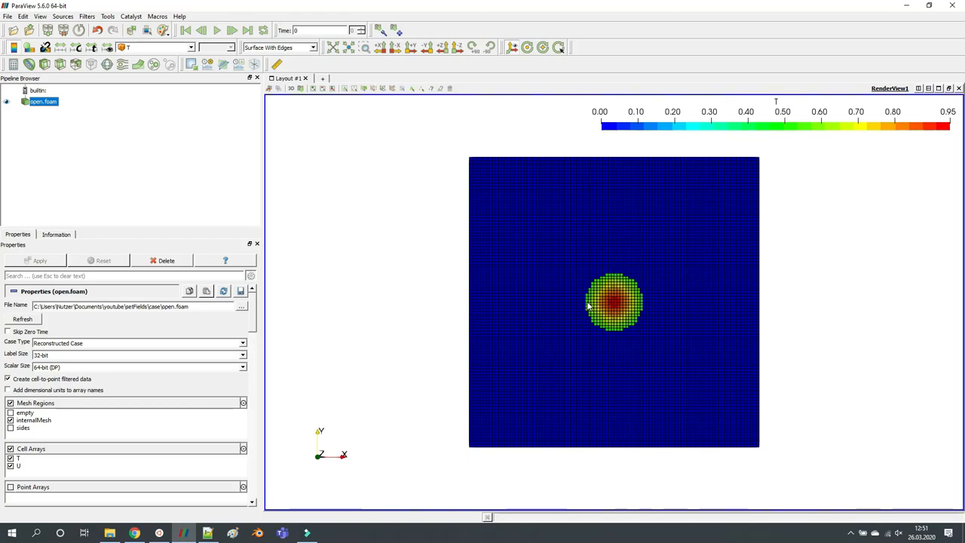
mouse_move(585, 306)
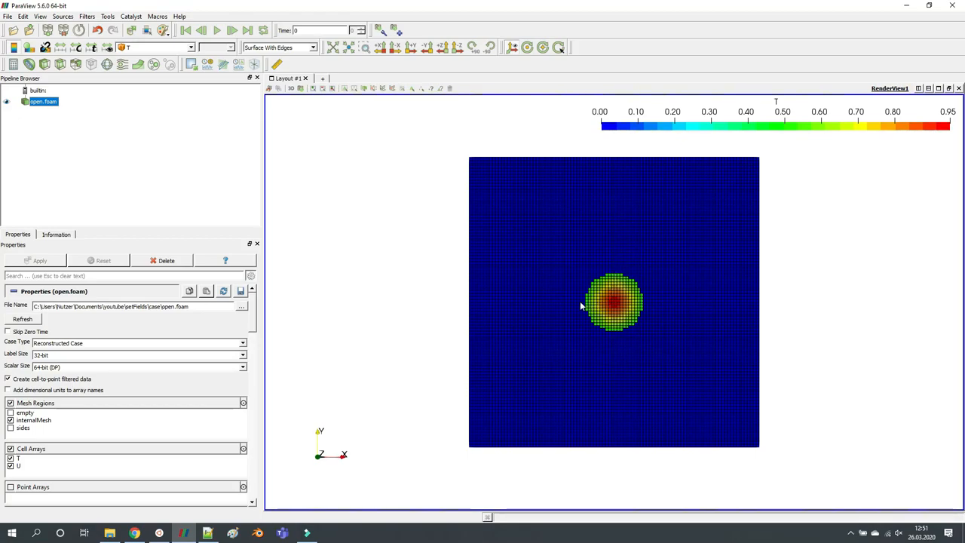
Reload open.foam to show the red-centre, green-edge radial gradient
click(207, 533)
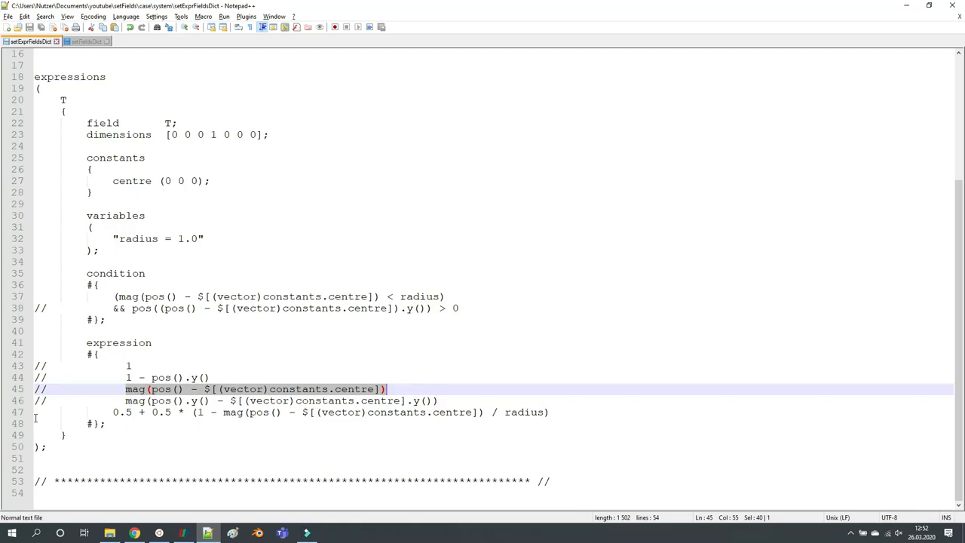
click(159, 533)
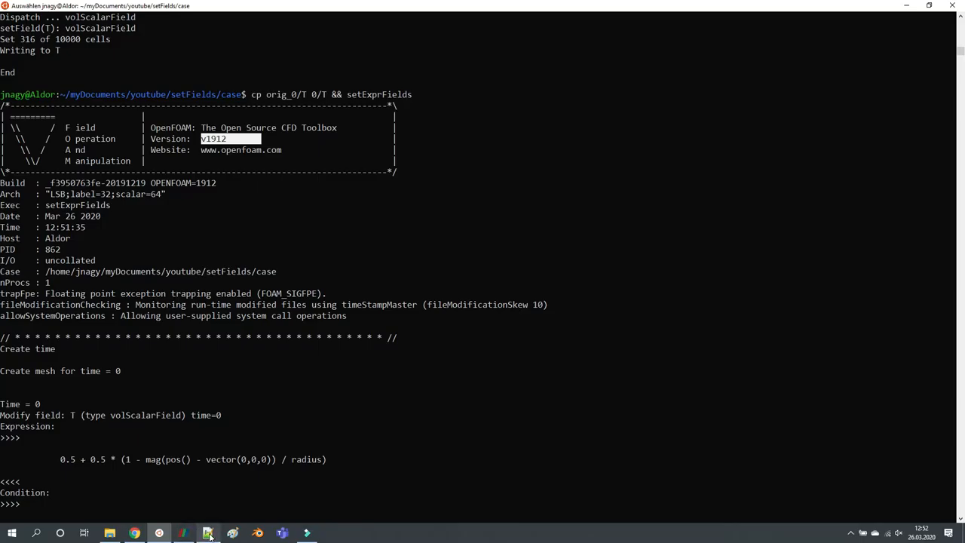
click(207, 533)
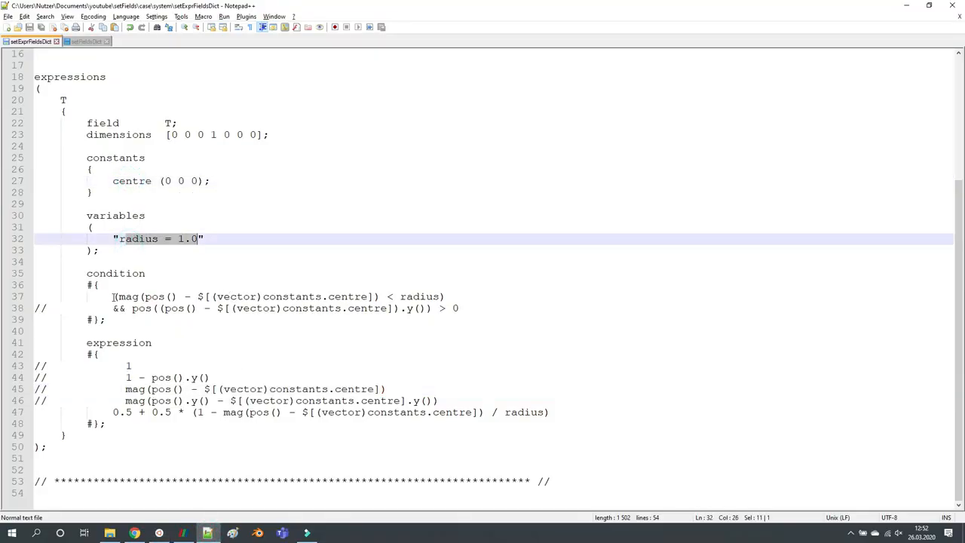
drag(125, 388, 107, 423)
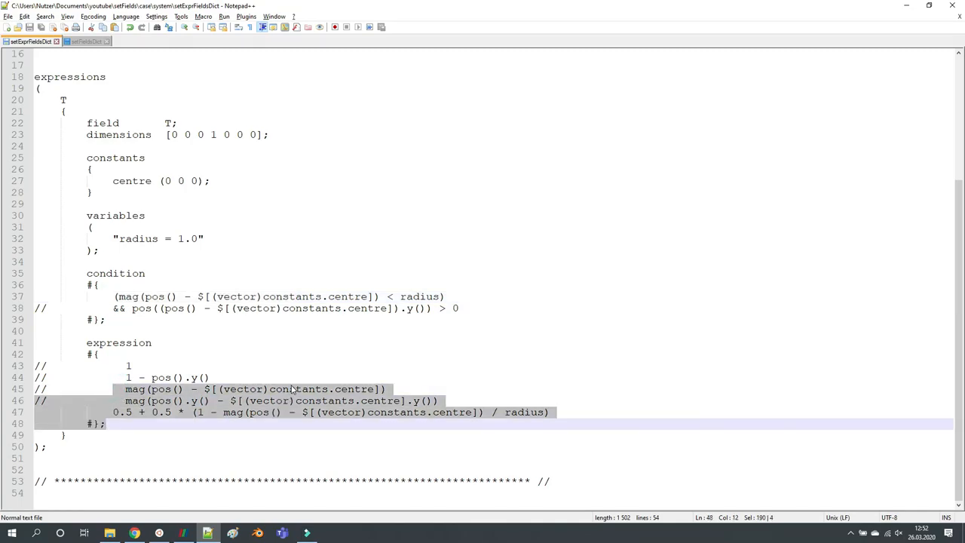
click(304, 390)
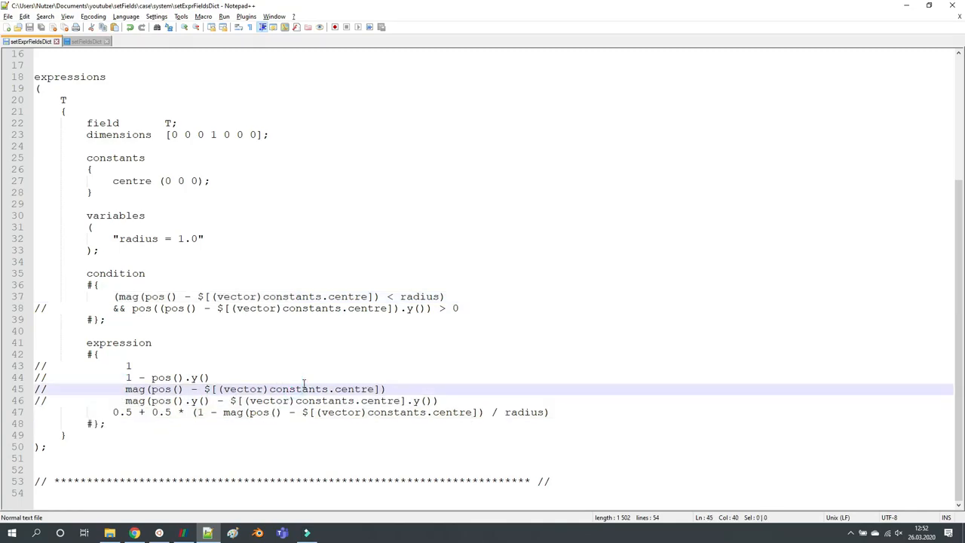